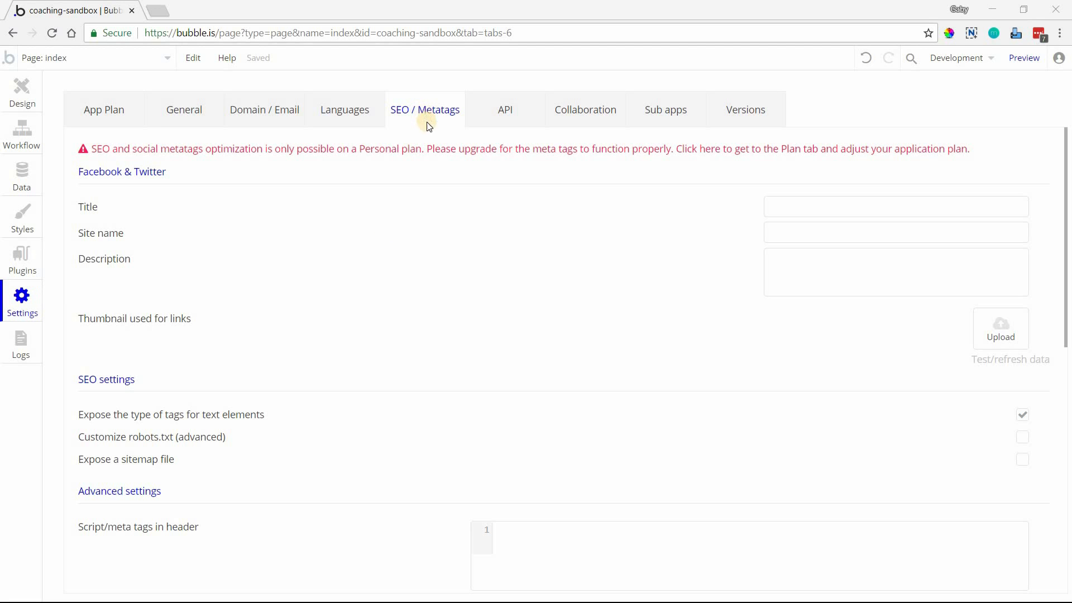
mouse_move(271, 216)
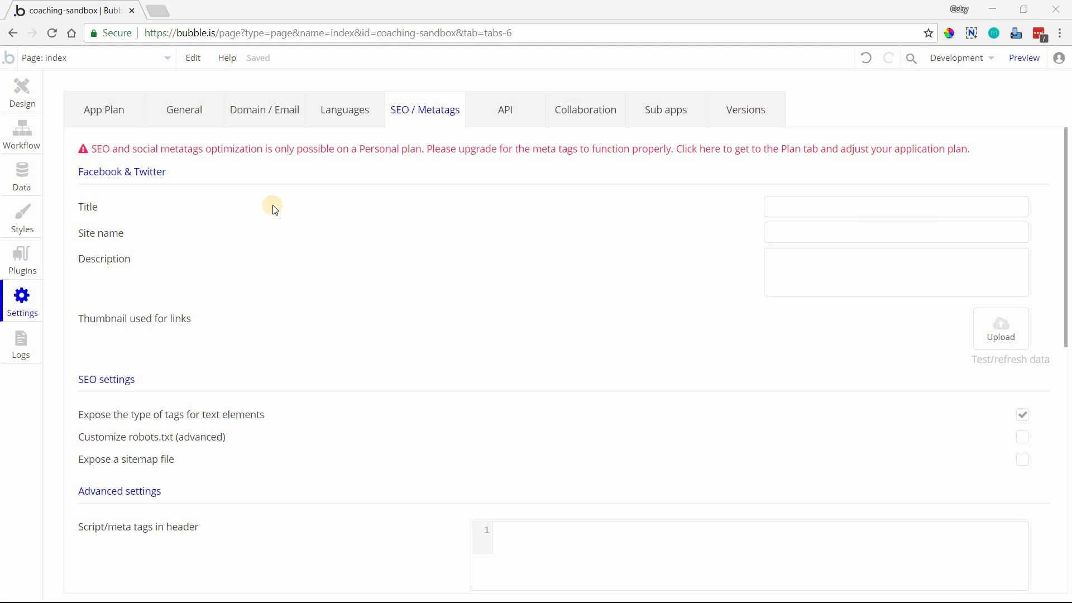
mouse_move(276, 208)
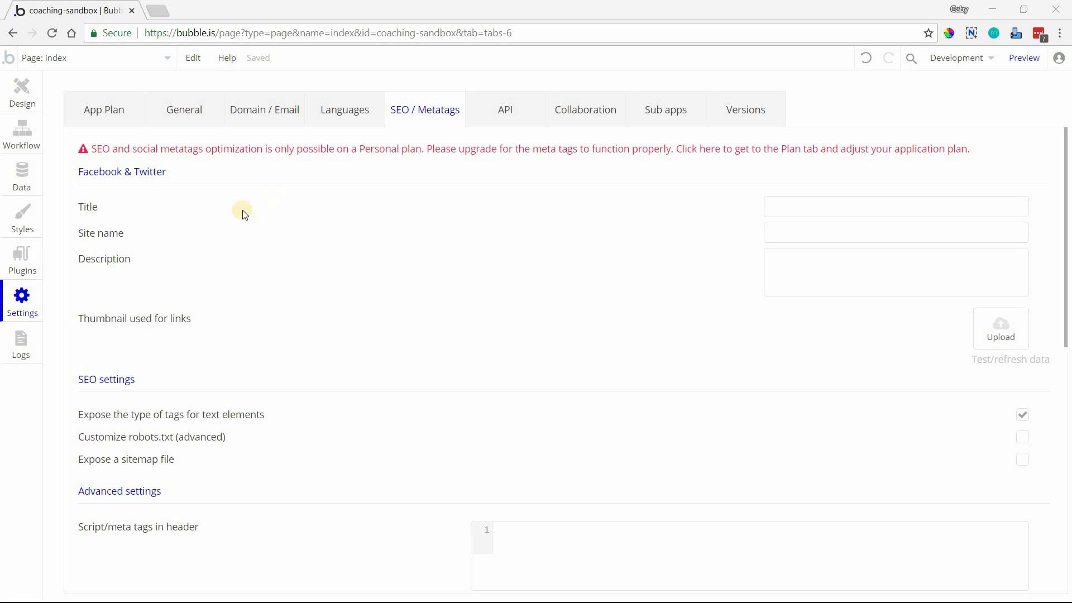
mouse_move(118, 281)
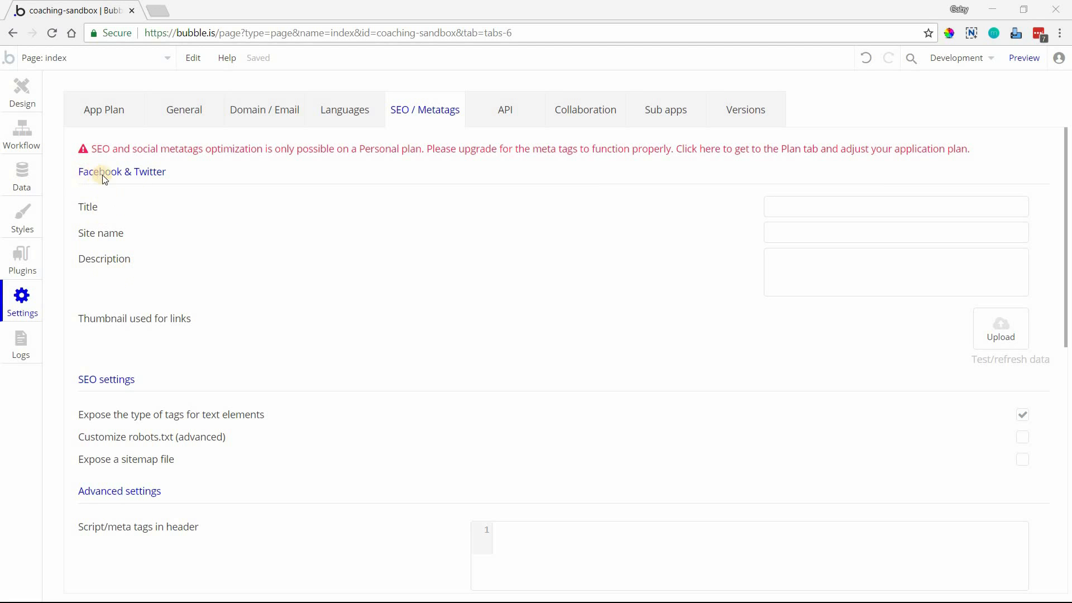
mouse_move(307, 230)
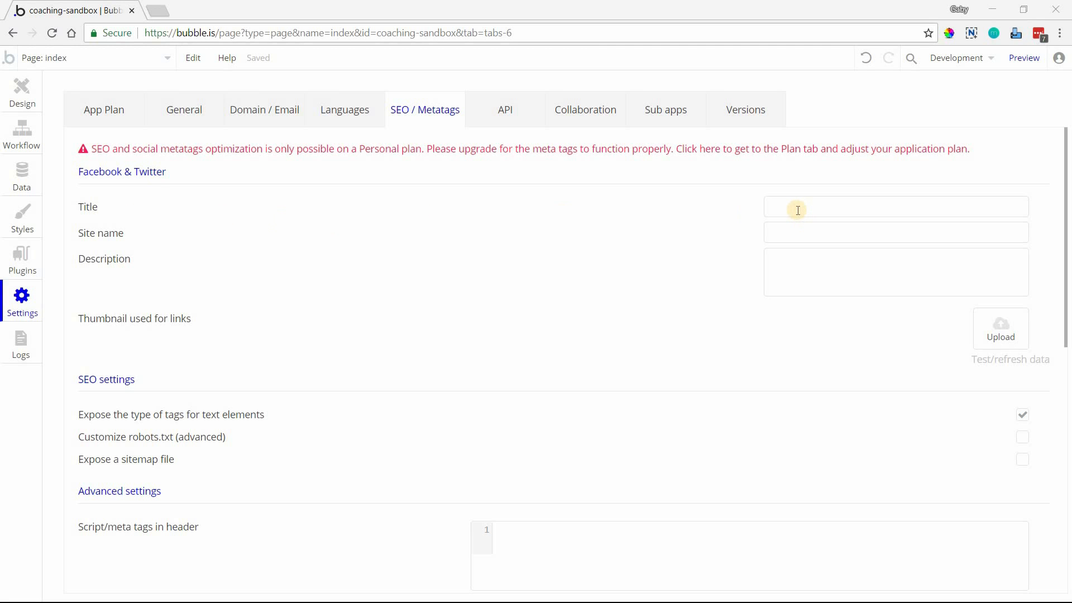
Check the sharing title field, then return to Design with Text A's properties open
click(895, 206)
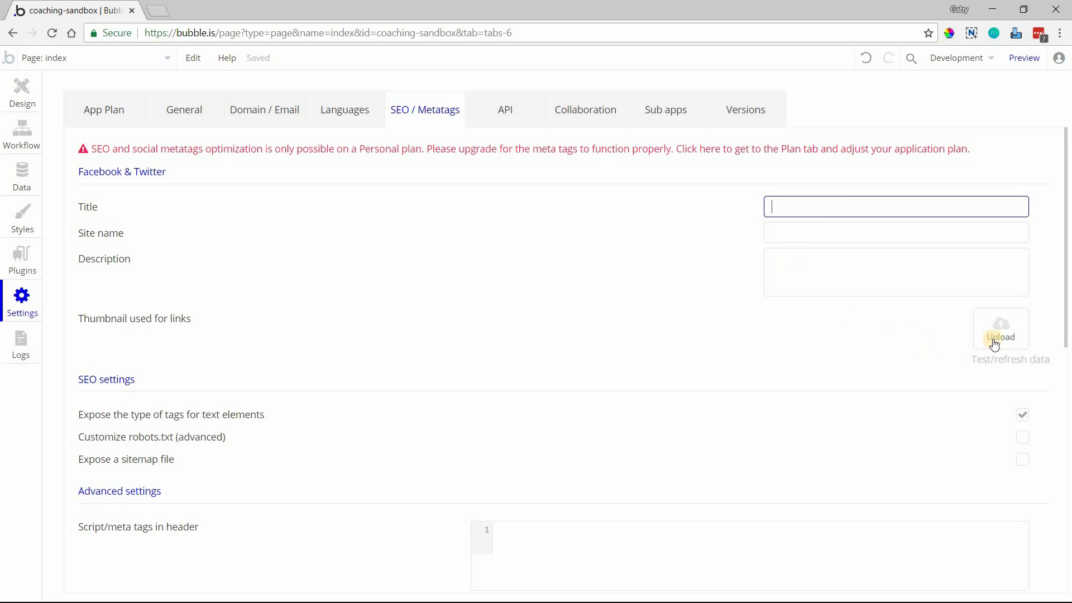
mouse_move(756, 246)
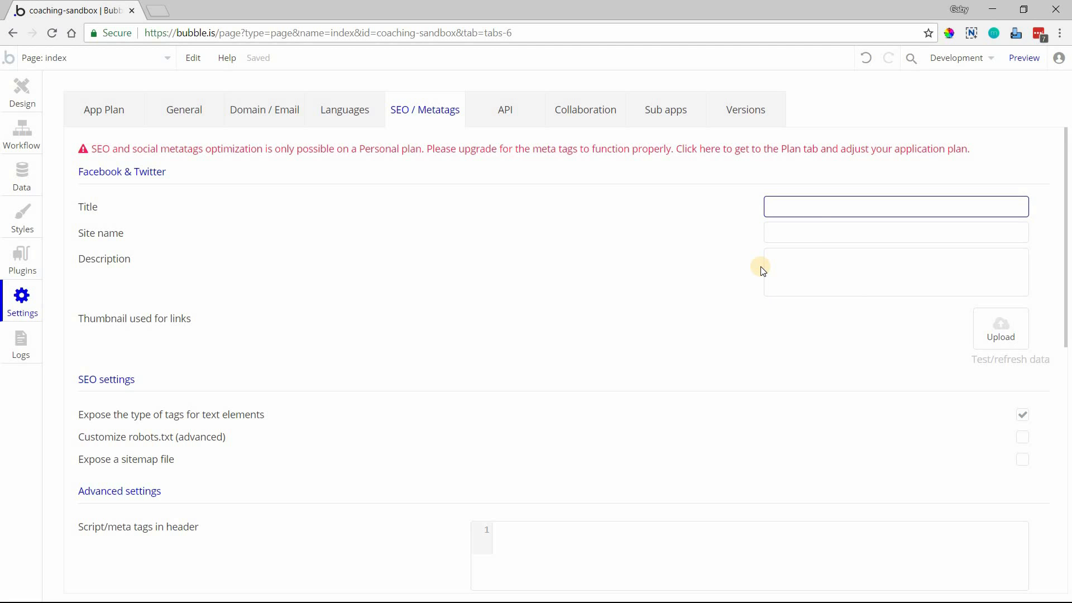
mouse_move(451, 202)
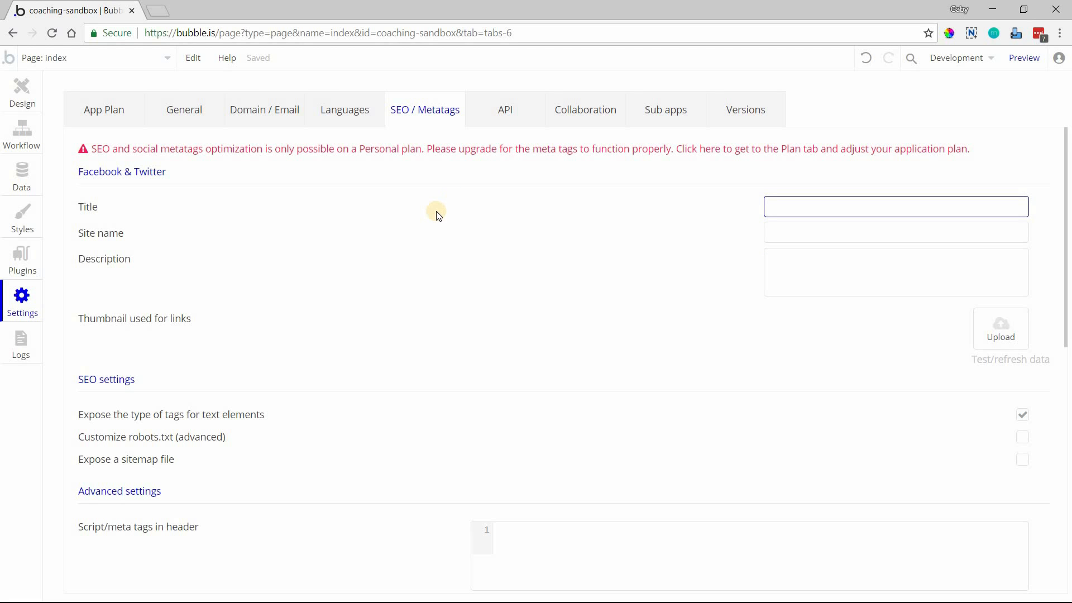
click(895, 206)
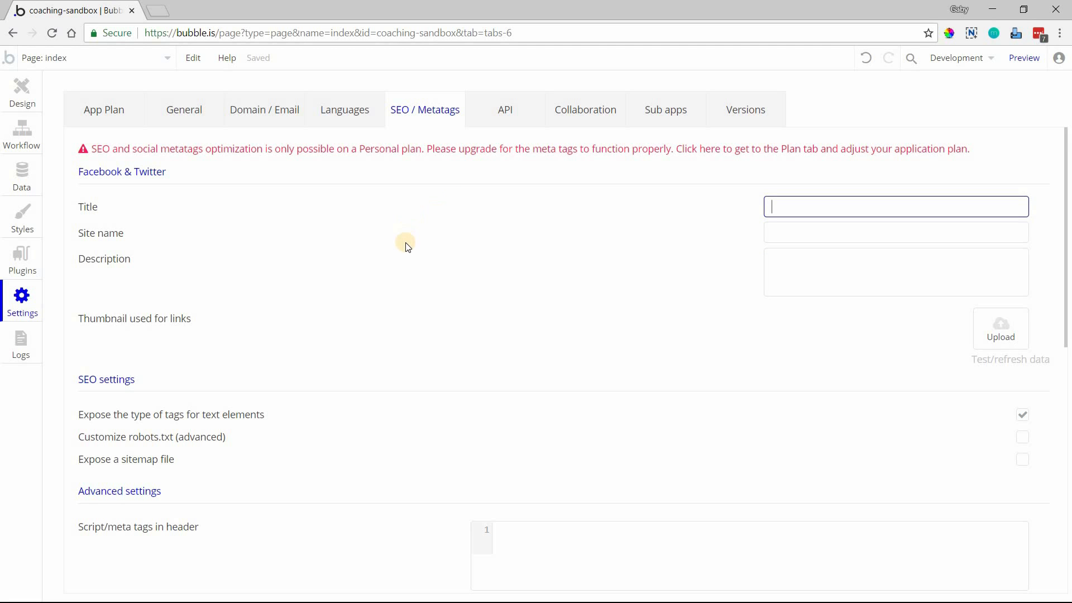
mouse_move(99, 189)
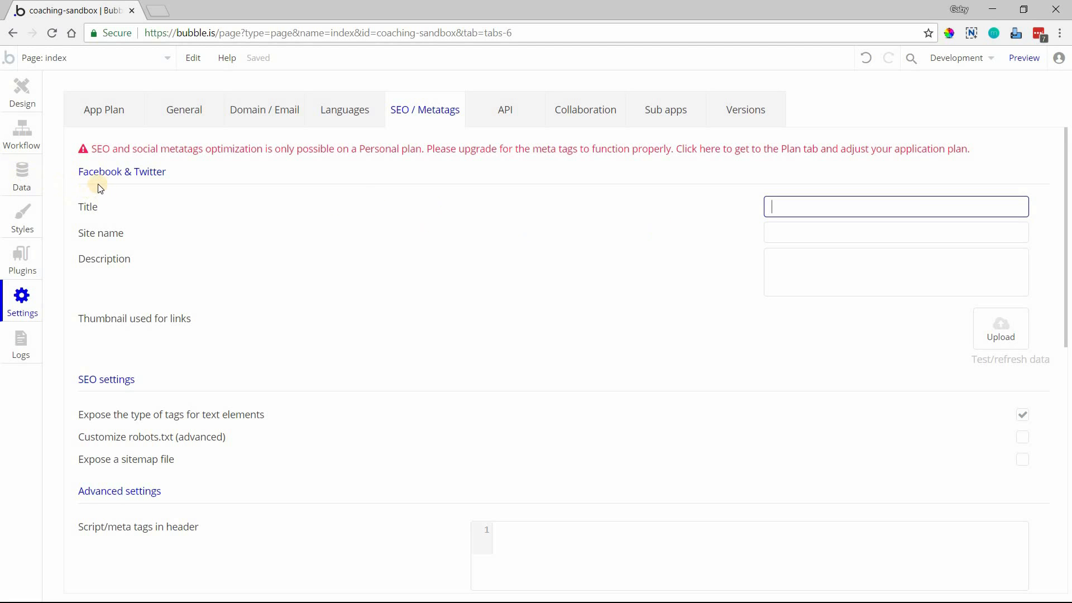
mouse_move(100, 202)
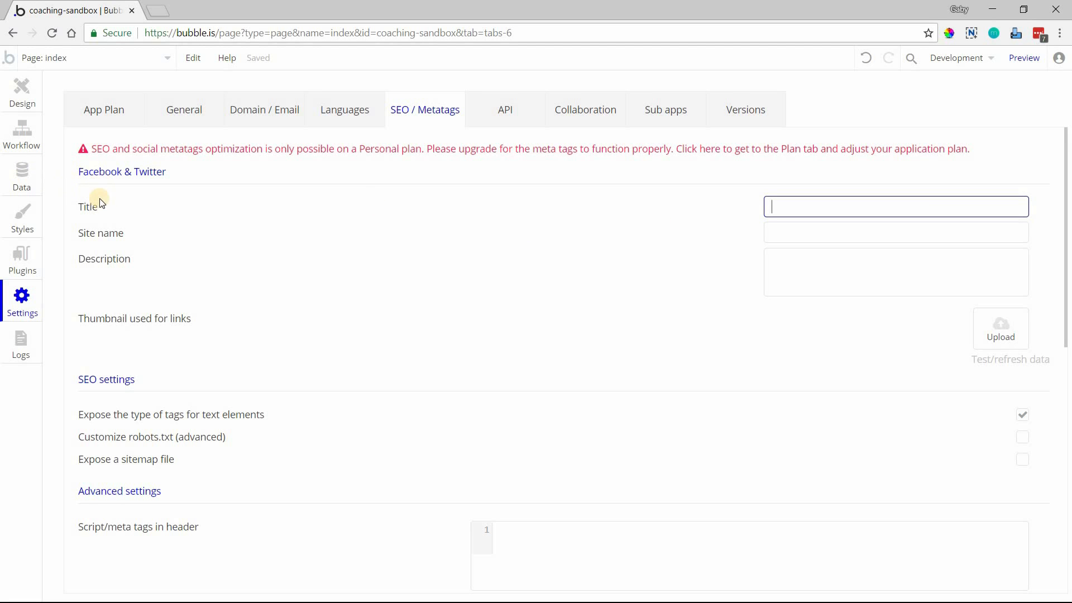
mouse_move(251, 305)
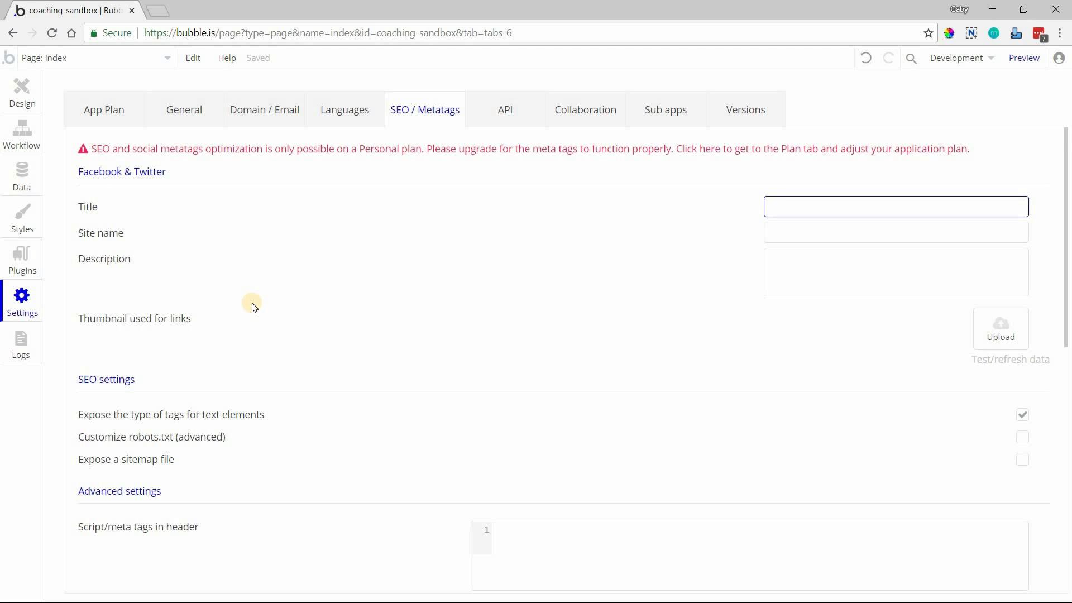
scroll(down, 3)
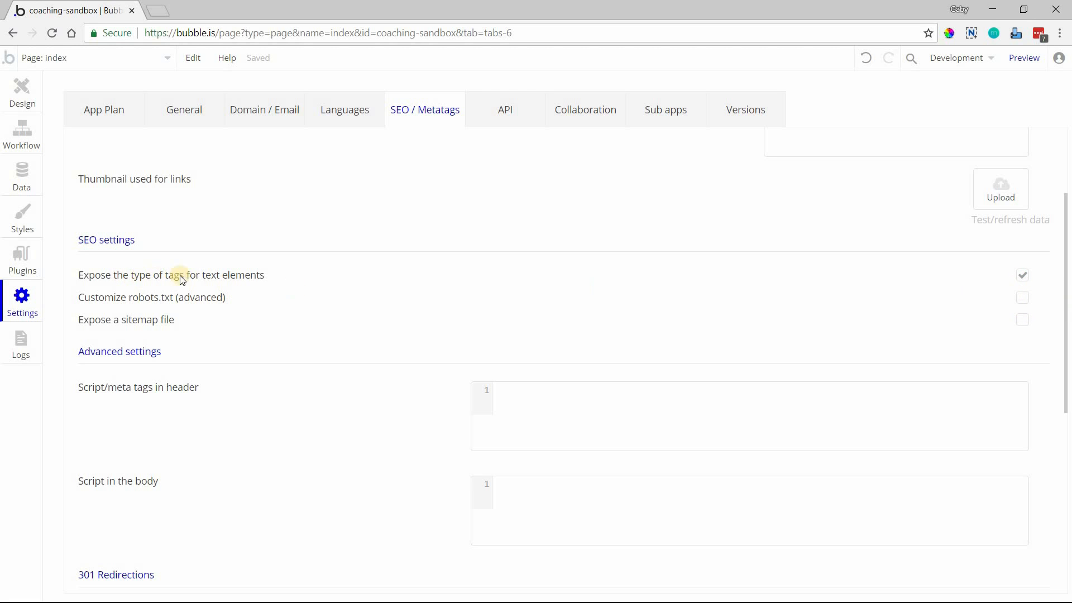
mouse_move(386, 208)
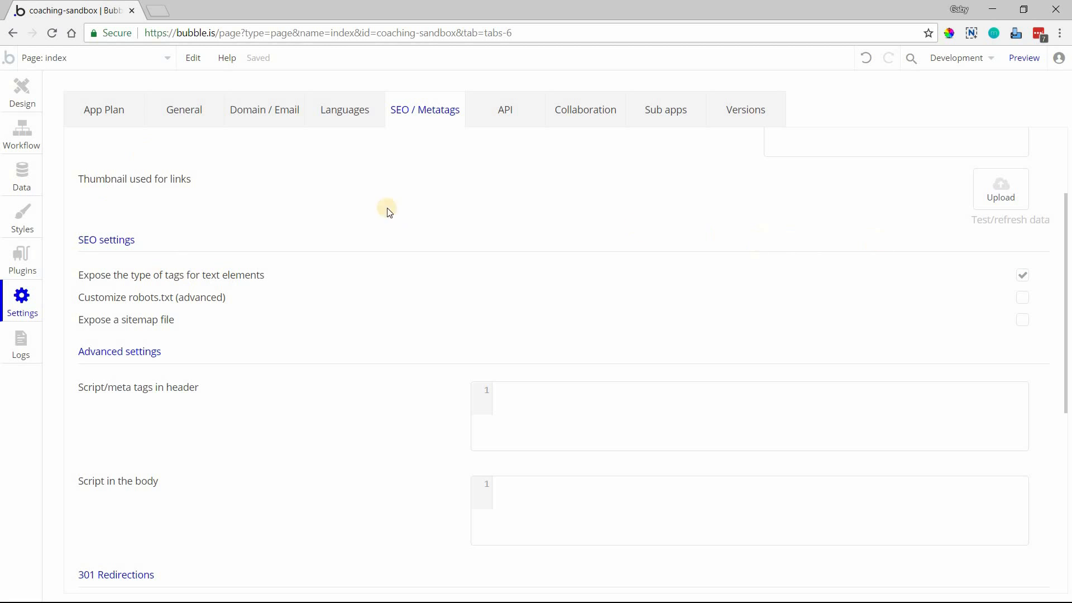
click(21, 91)
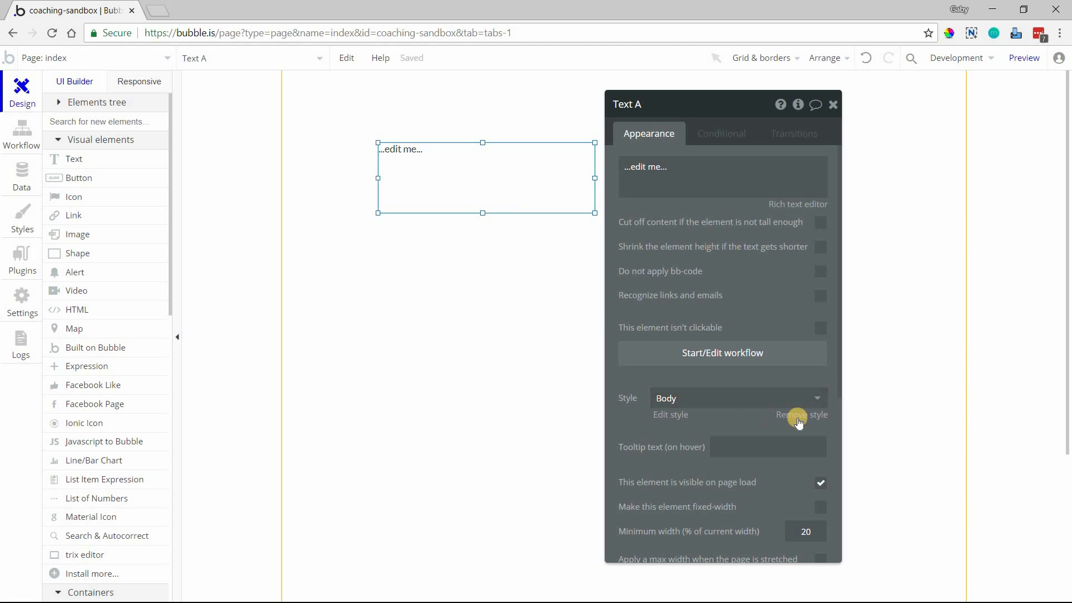
Remove Text A's style, keep its SEO HTML tag as normal, and draw Image A below
click(801, 415)
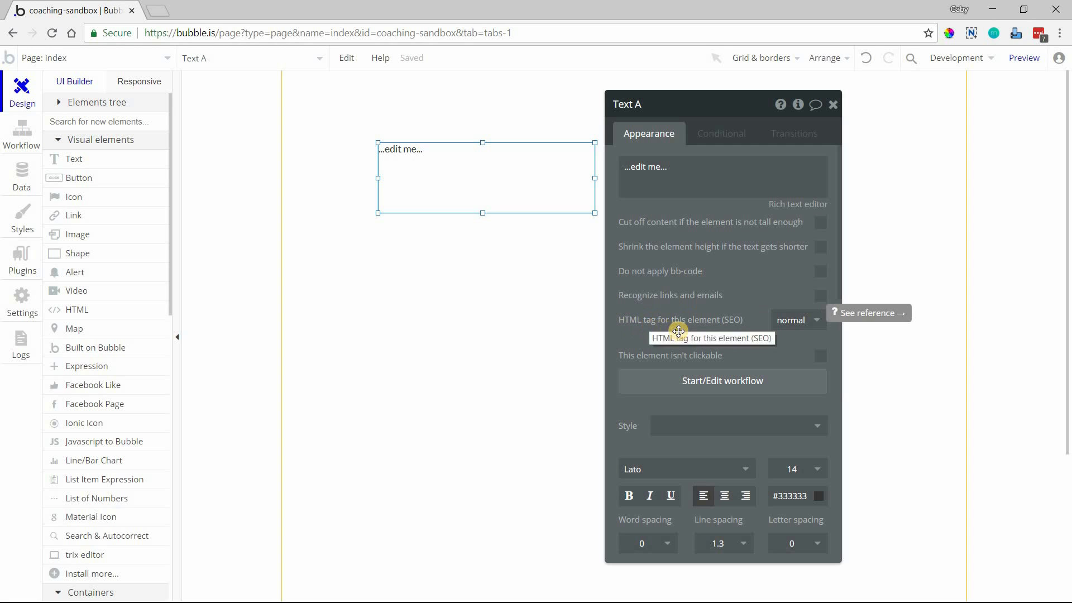
click(795, 320)
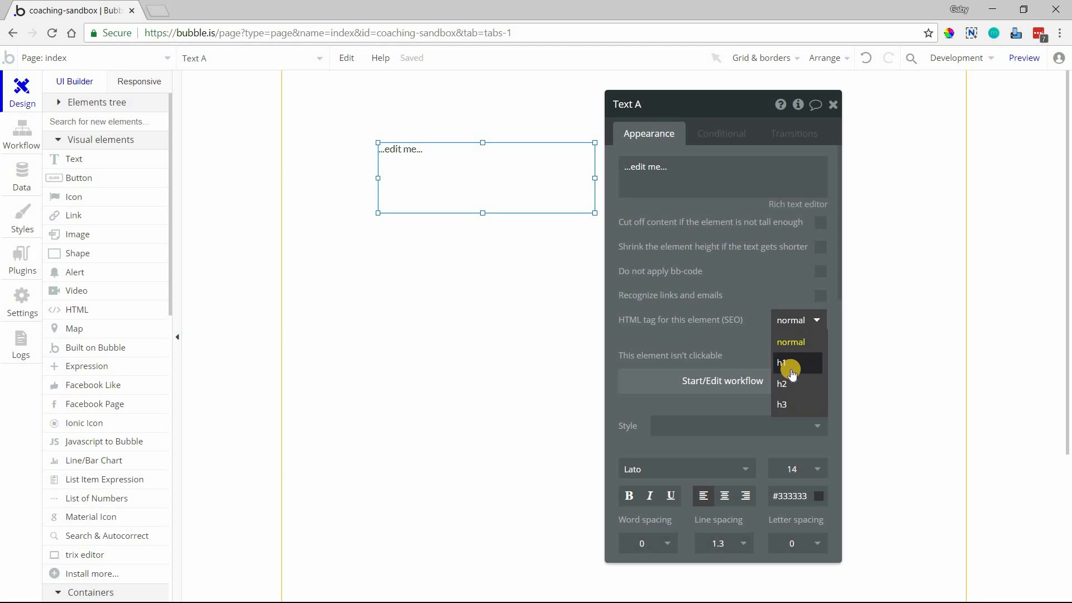
mouse_move(782, 384)
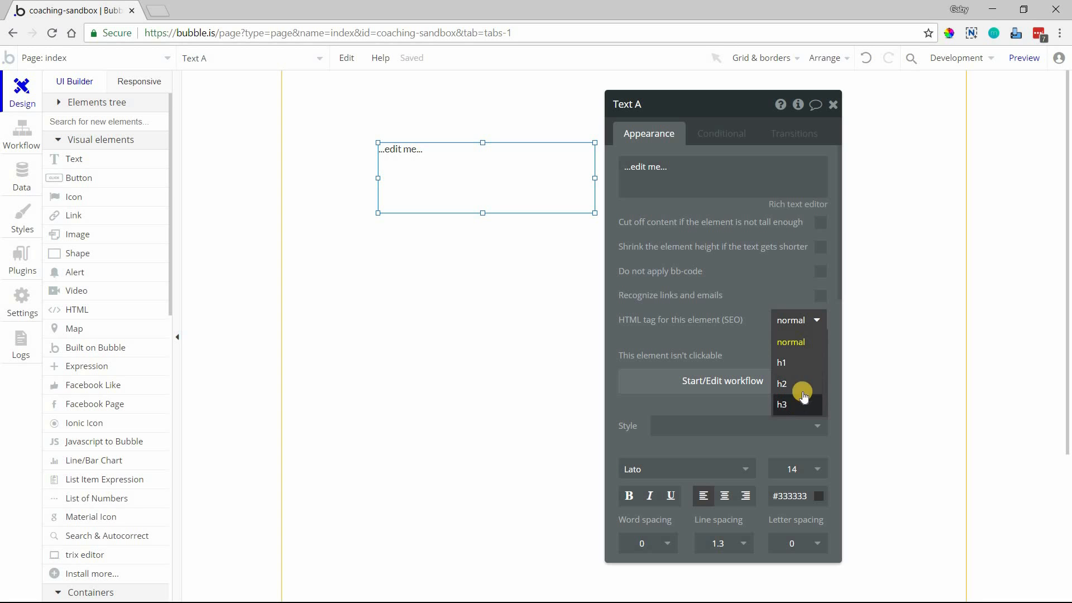
mouse_move(790, 348)
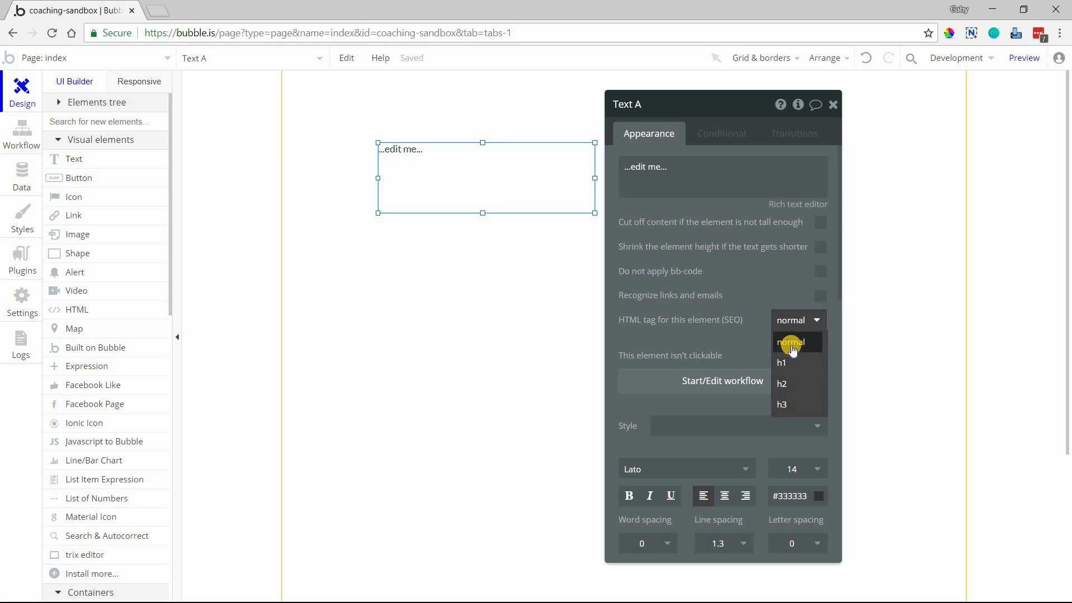
mouse_move(782, 384)
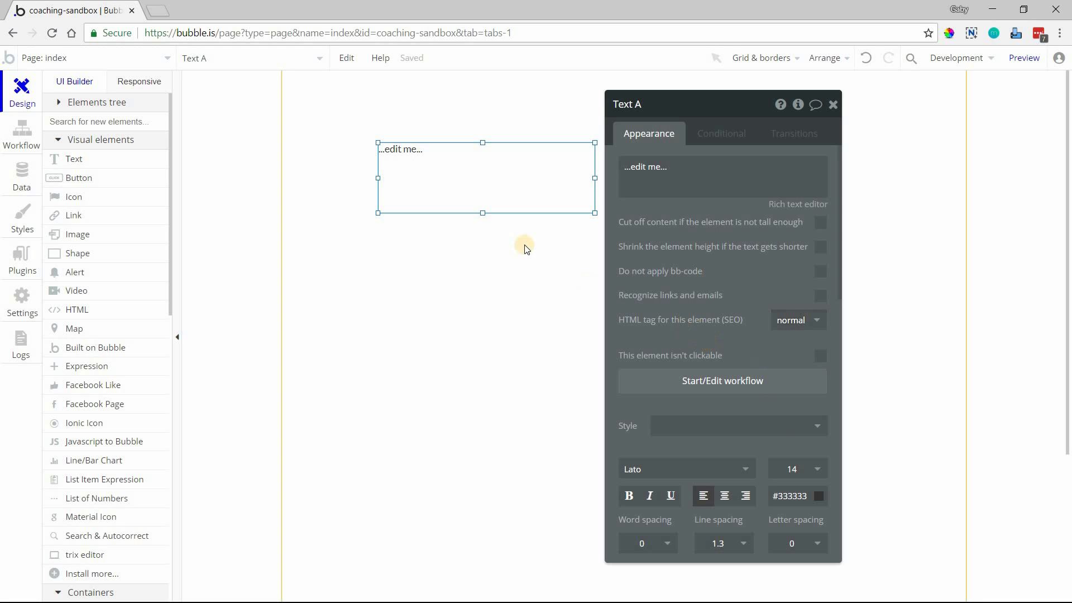
click(832, 104)
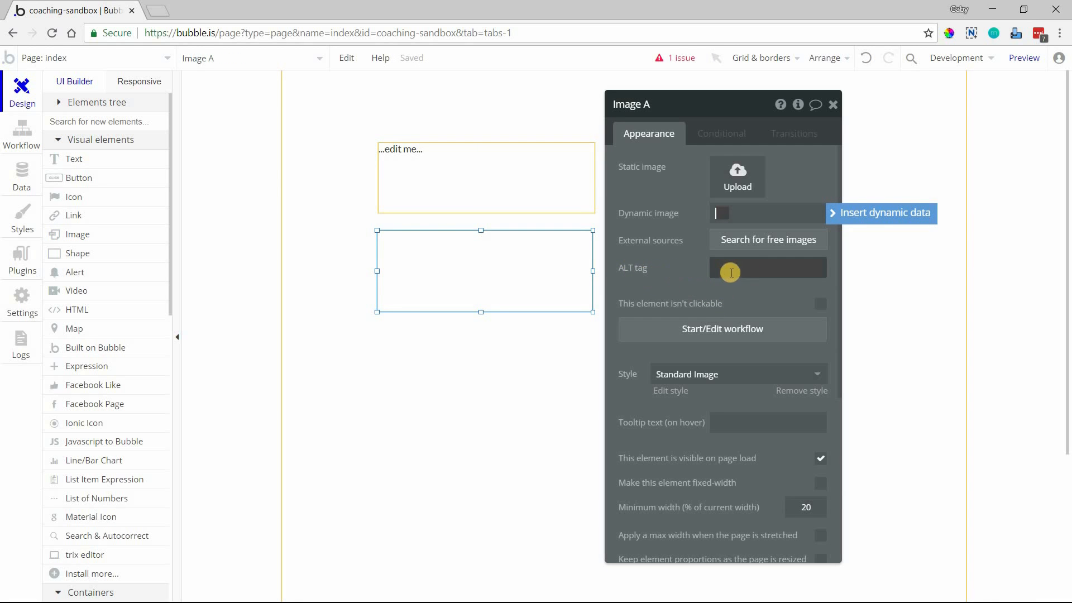
Look at Image A's ALT tag field, then return to the SEO / Metatags settings
click(768, 267)
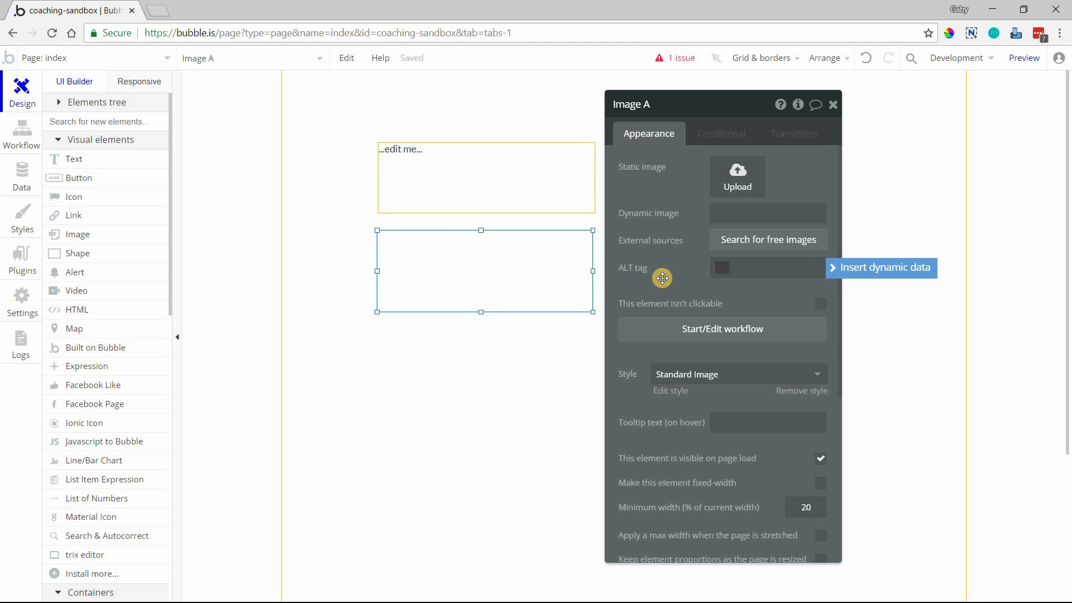
click(767, 267)
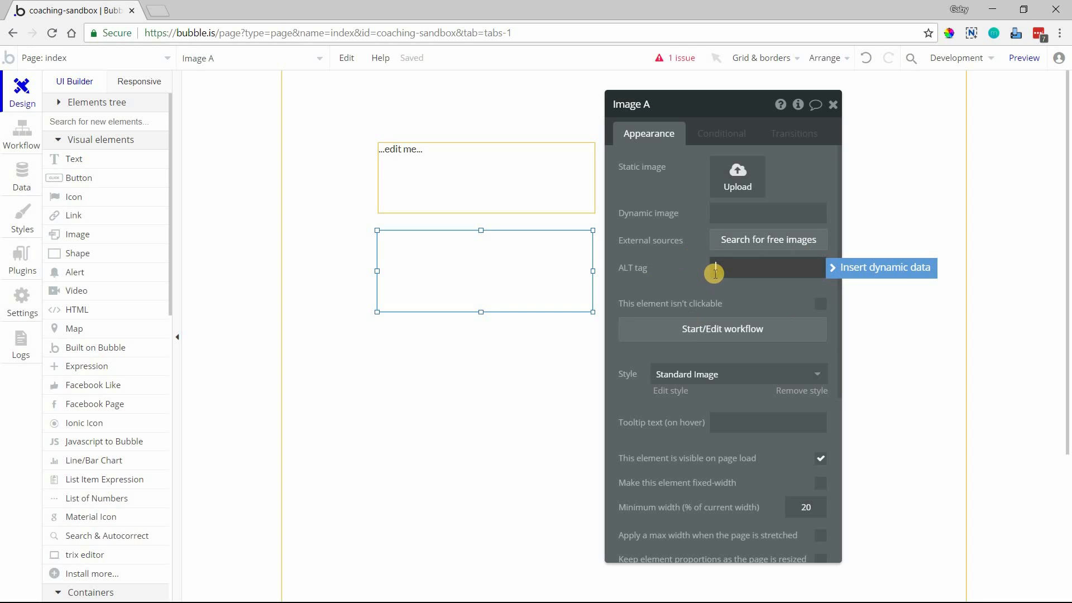
click(765, 267)
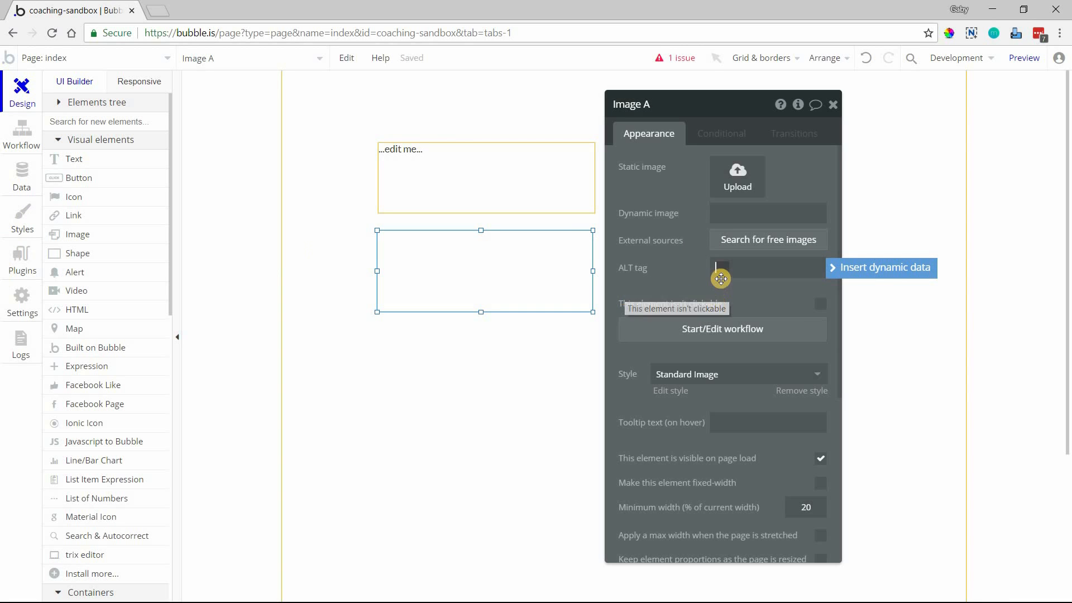
mouse_move(22, 270)
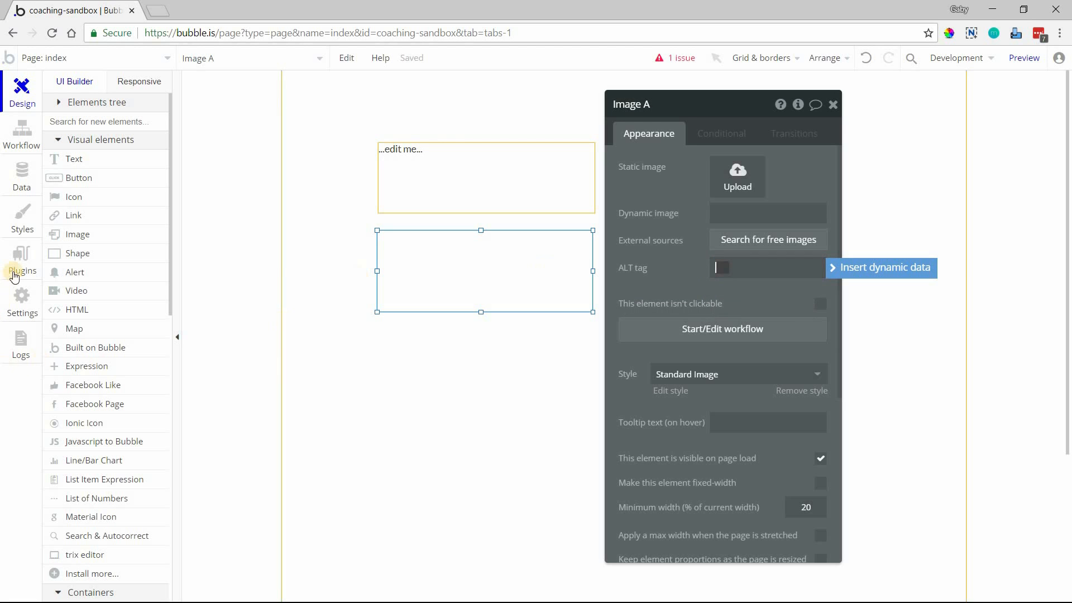
click(21, 301)
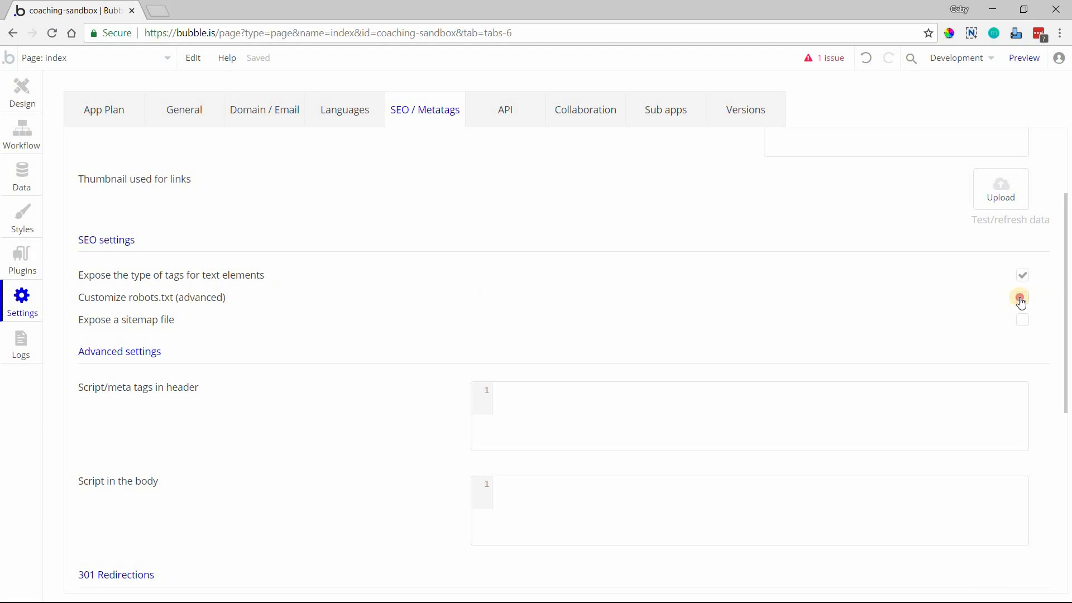
Enable Customize robots.txt with its default rules, then draw Link A below the image
click(1021, 297)
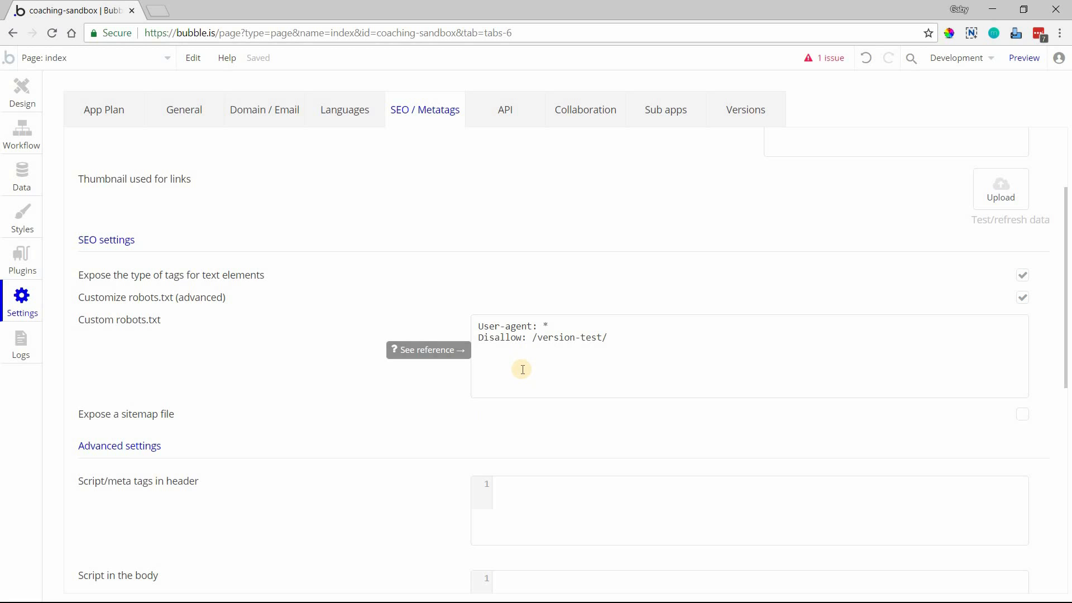
mouse_move(181, 328)
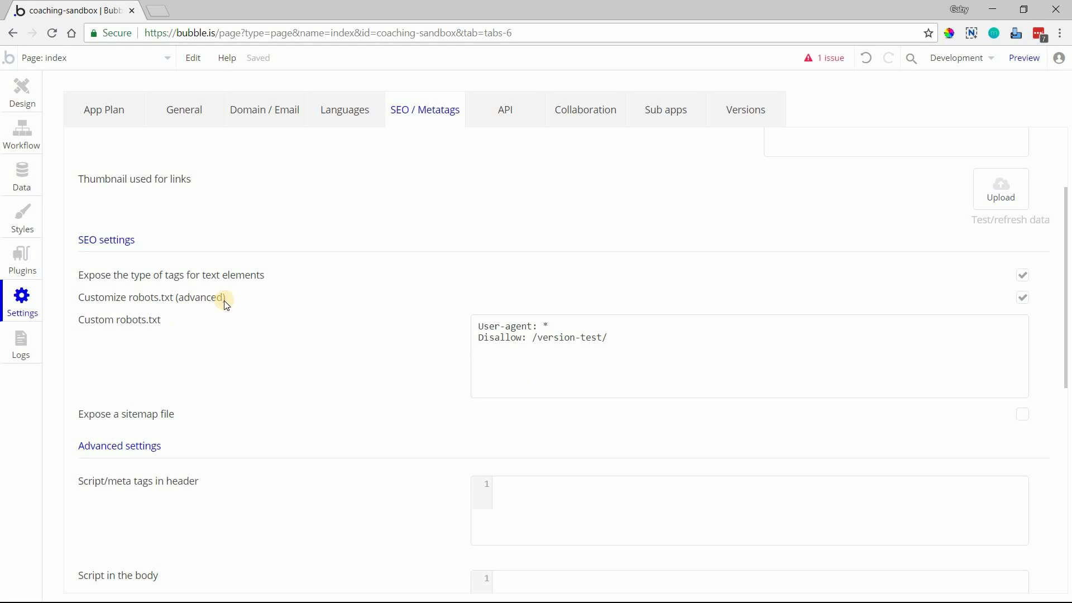
mouse_move(416, 332)
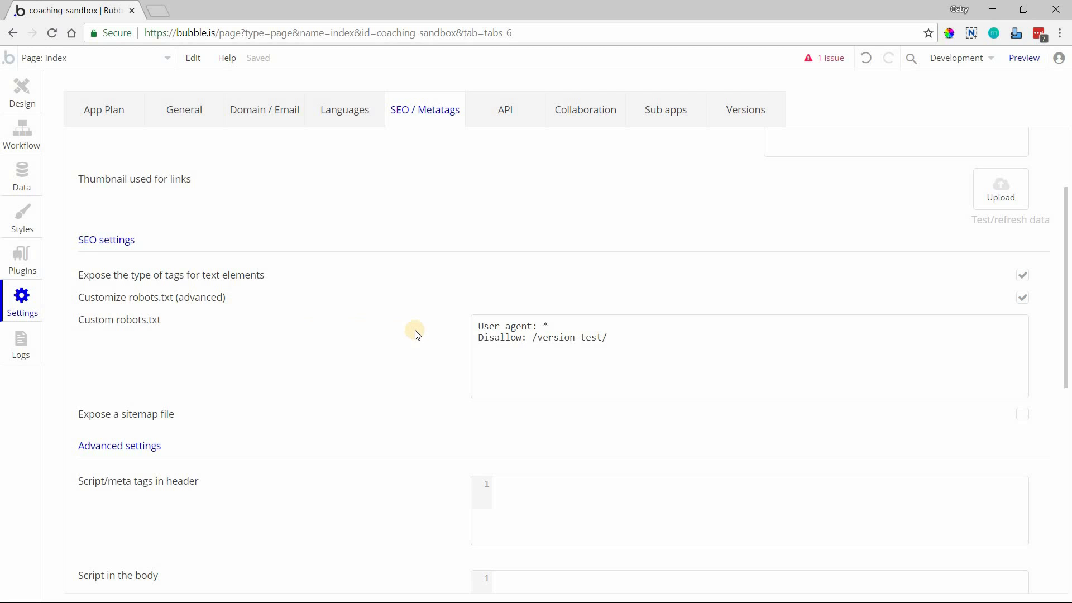
mouse_move(643, 378)
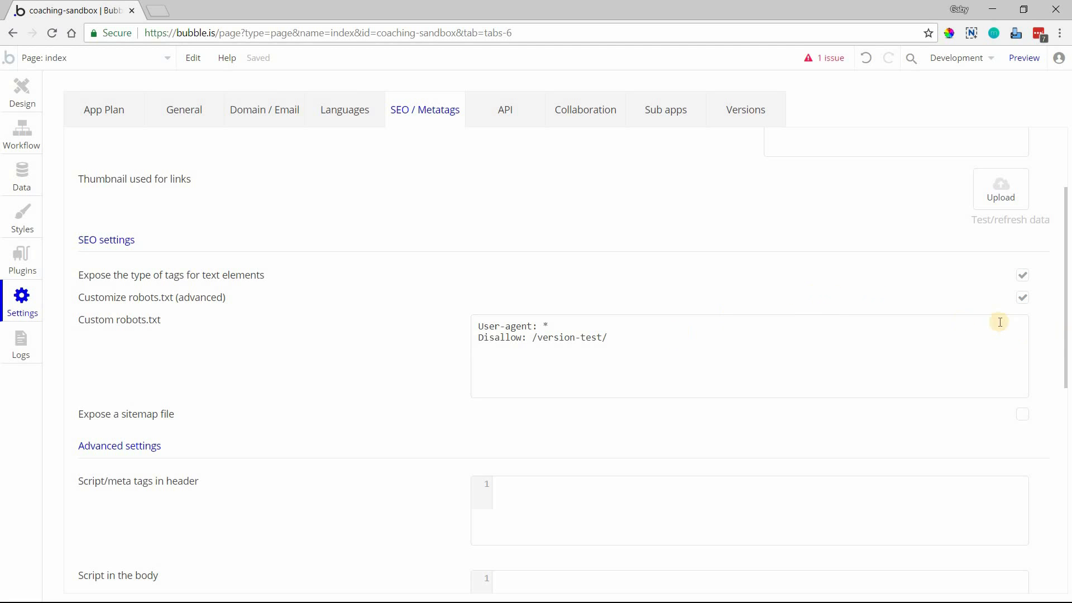
click(1022, 297)
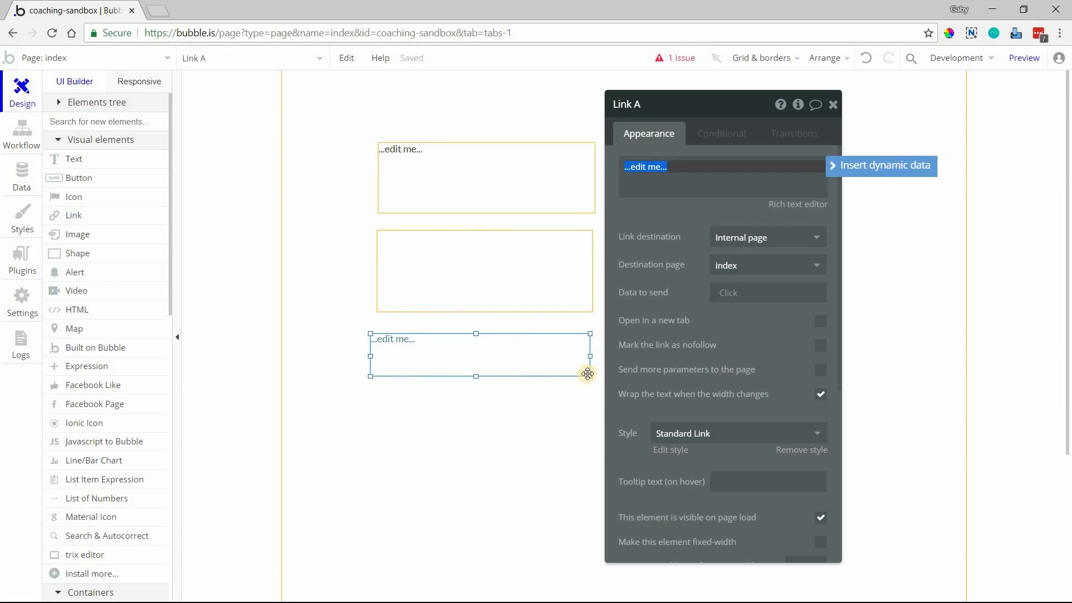
mouse_move(567, 365)
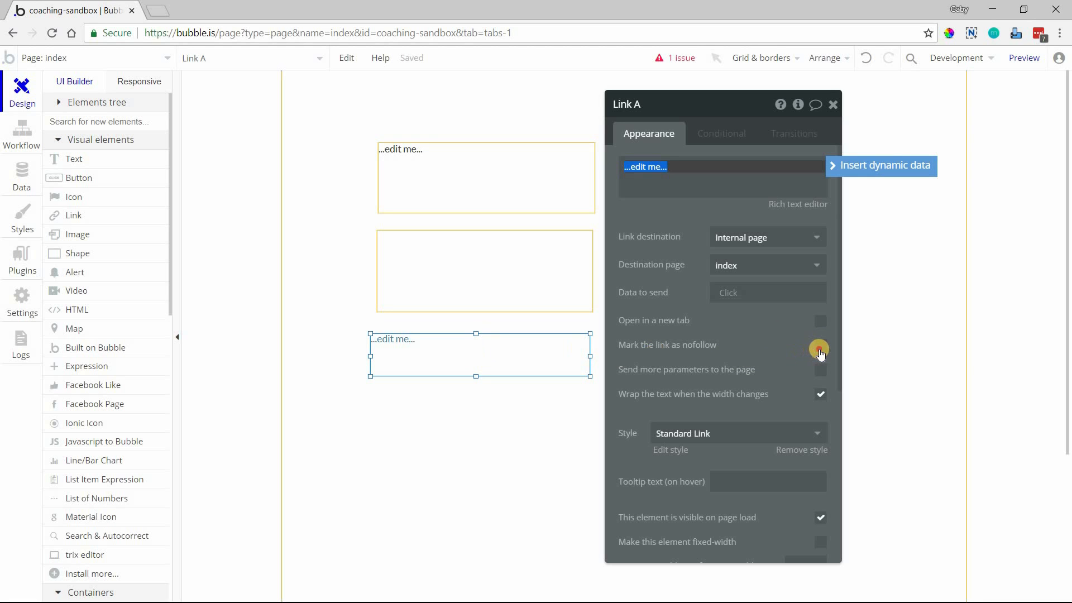
Tick 'Mark the link as nofollow' in Link A's properties
click(820, 344)
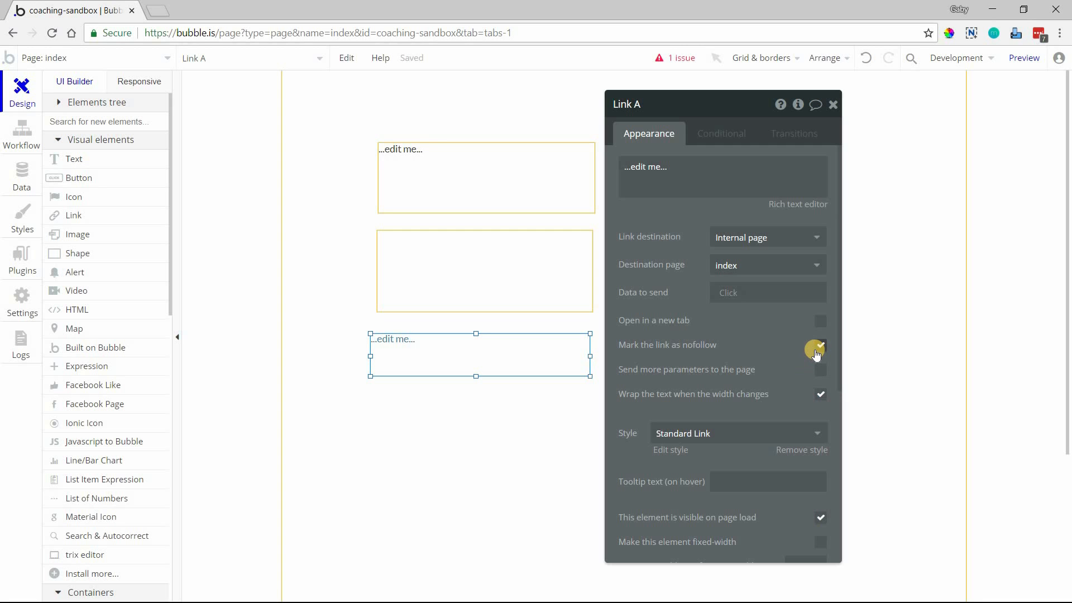
click(821, 345)
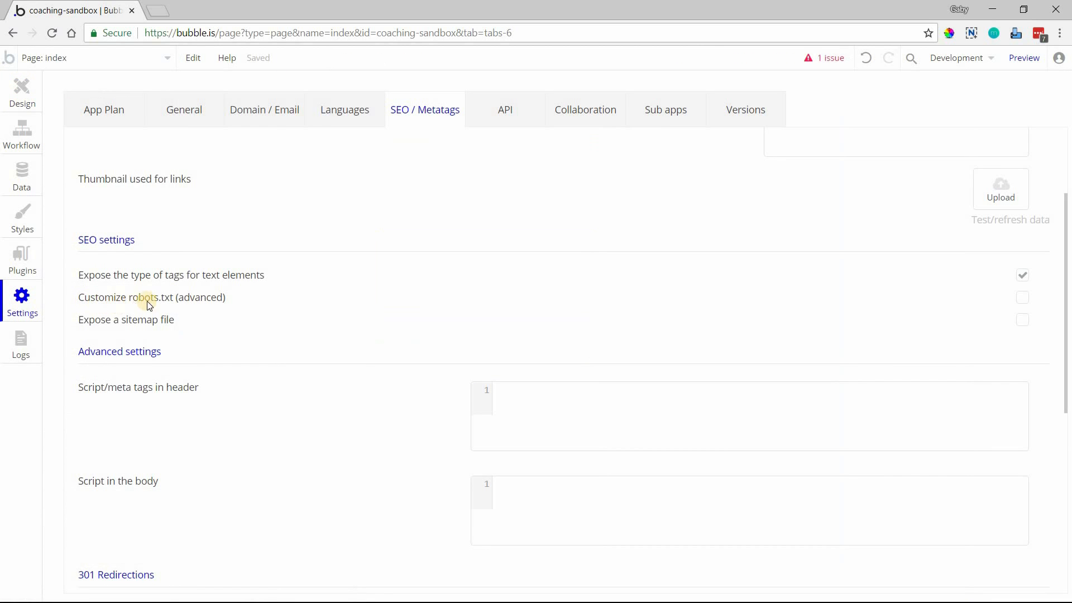
mouse_move(131, 322)
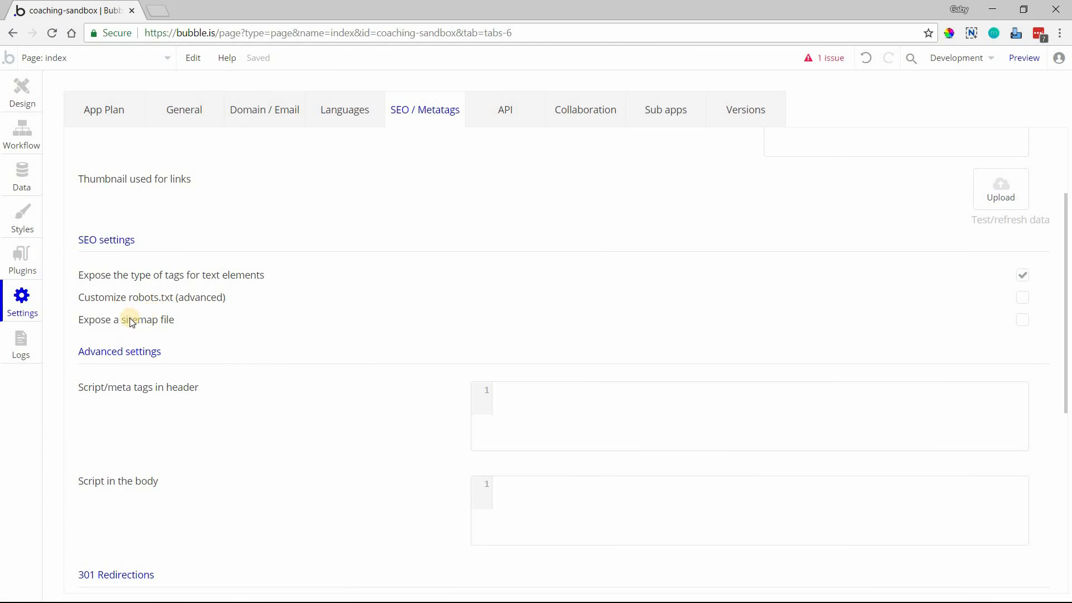
mouse_move(397, 344)
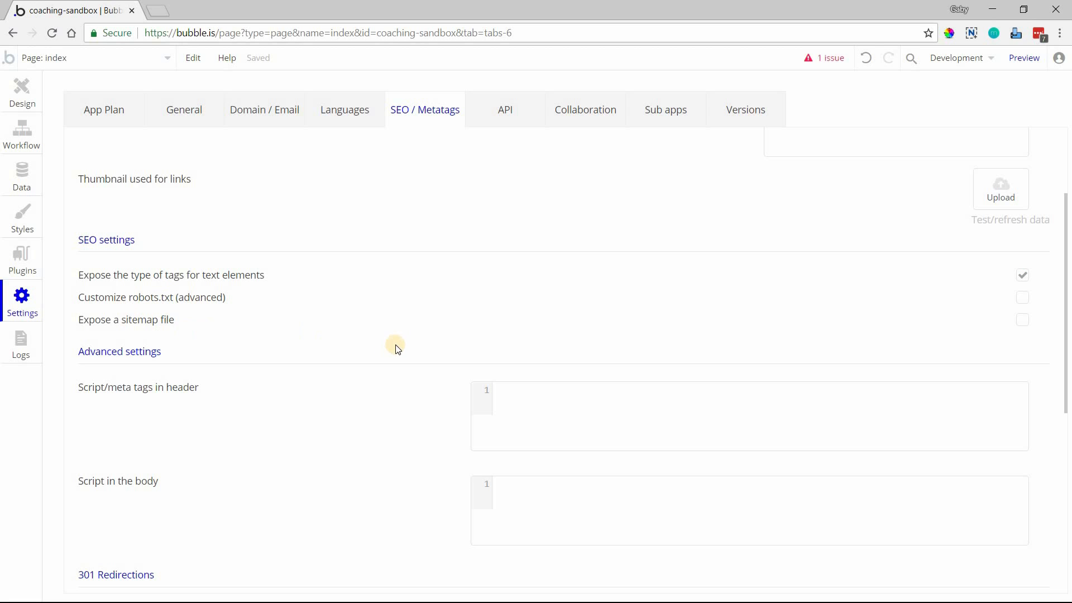
mouse_move(1059, 369)
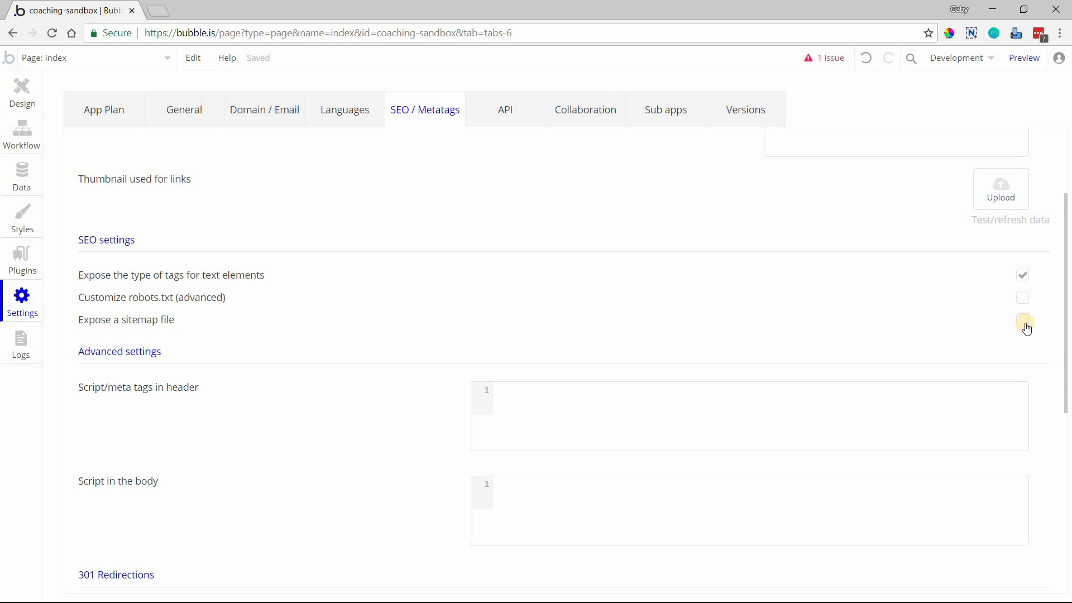
Check 'Expose a sitemap file' and scroll through the app's pages list
click(1023, 319)
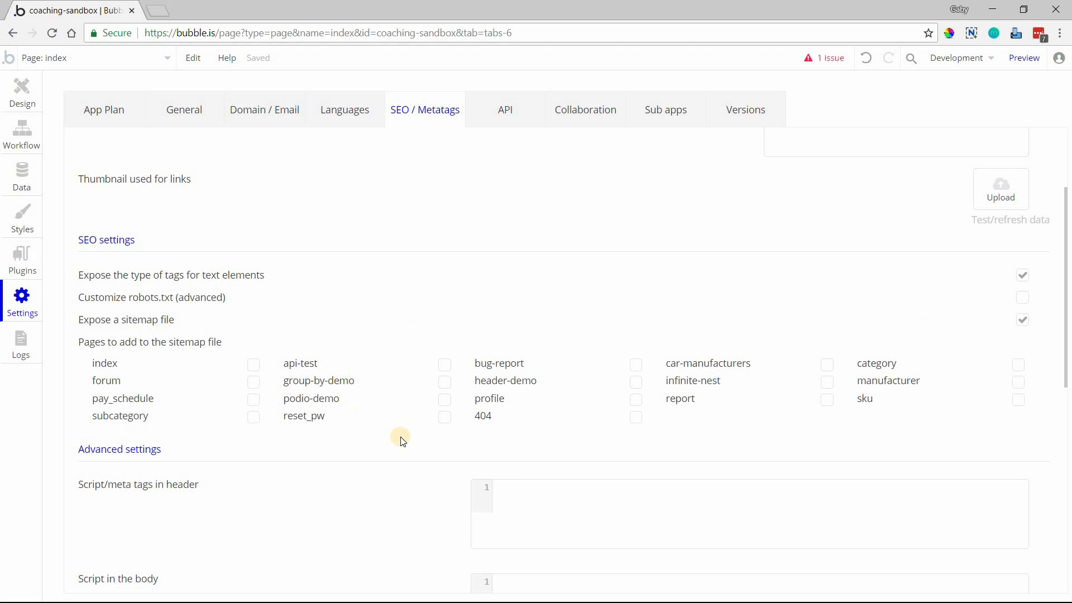
mouse_move(588, 374)
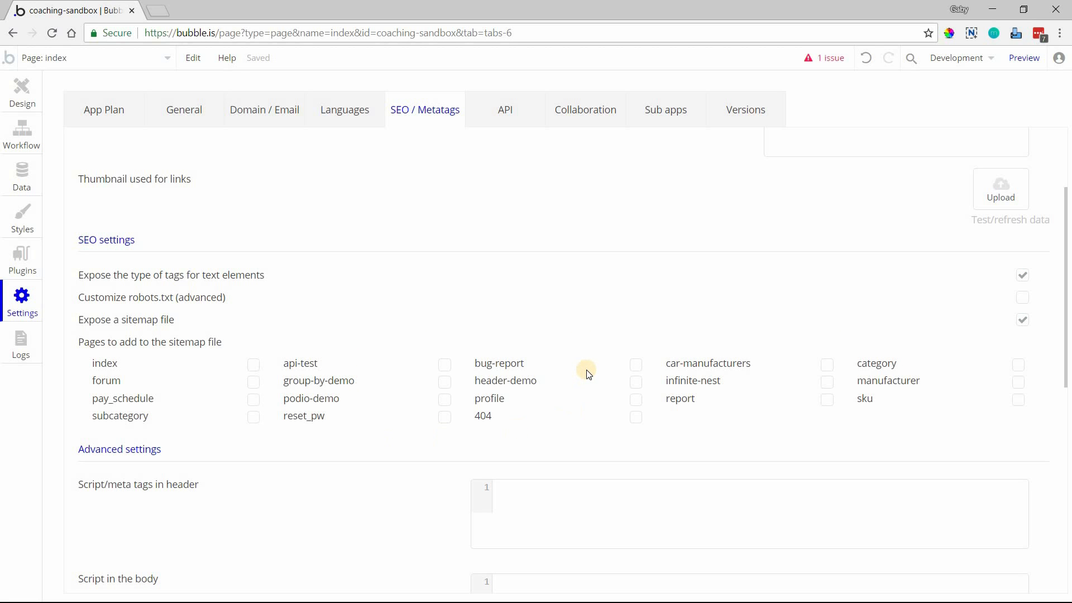
mouse_move(481, 412)
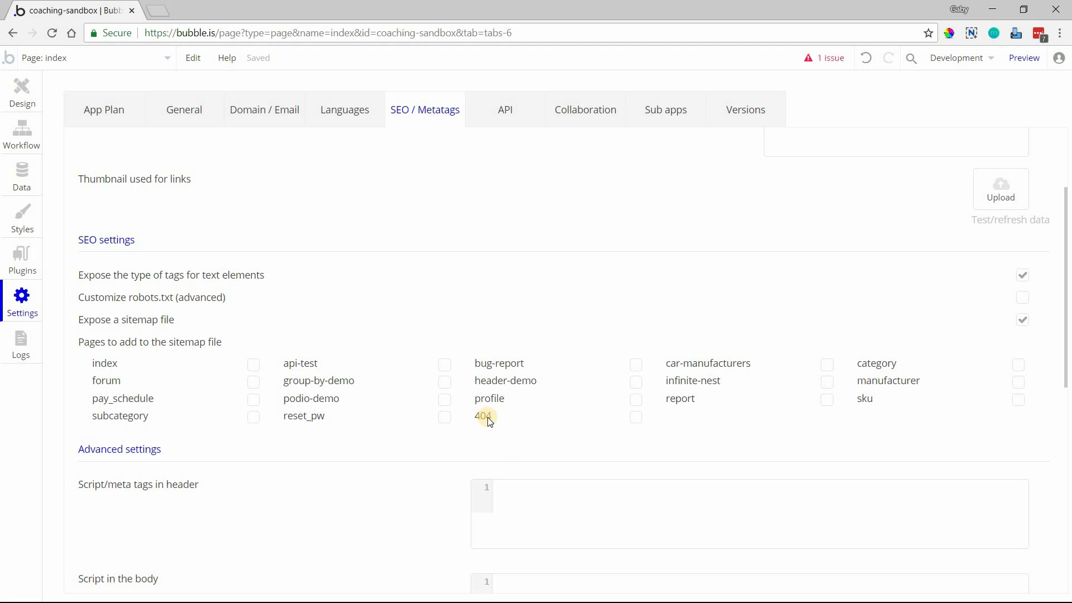
scroll(down, 3)
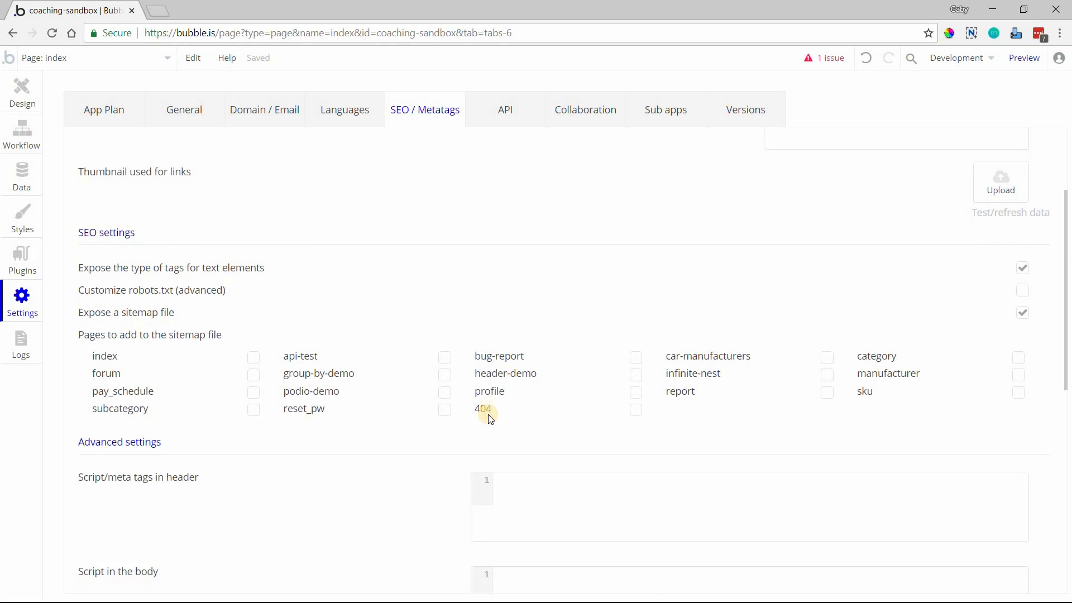
scroll(down, 3)
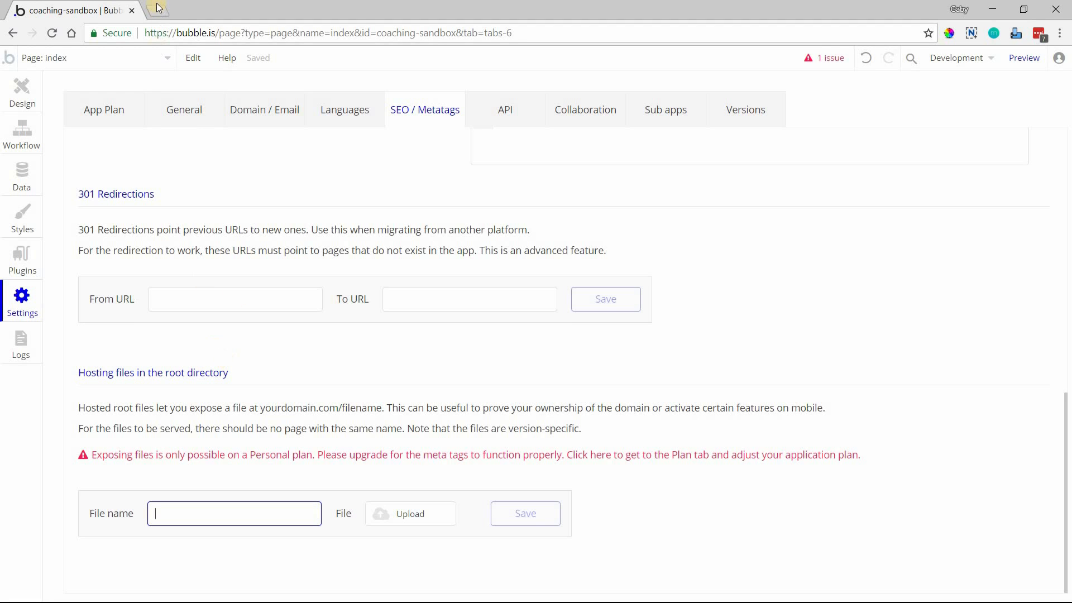
mouse_move(158, 7)
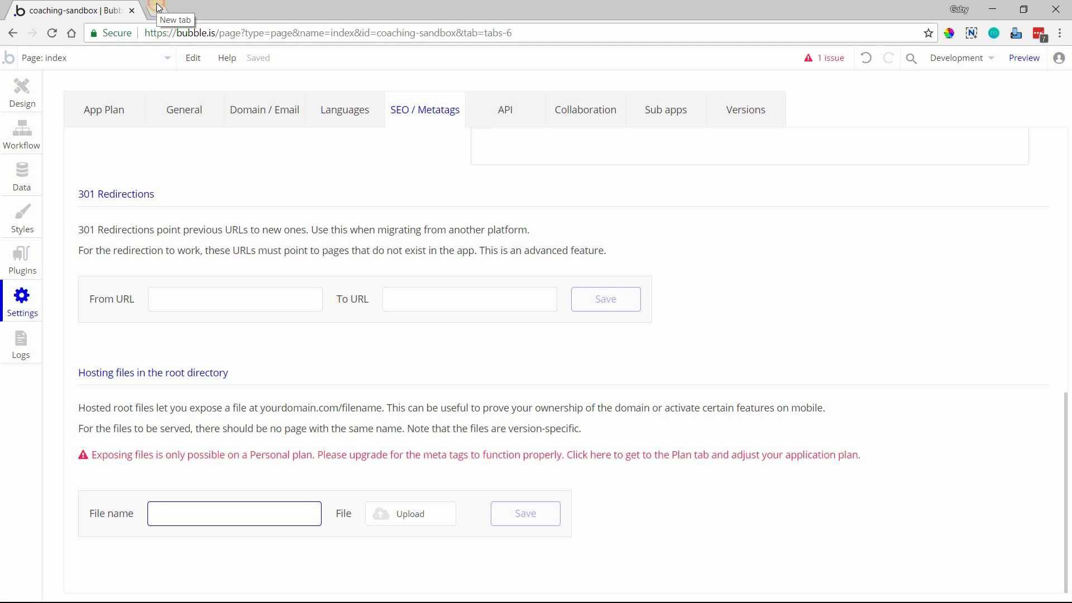
Bring up 301 Redirections and root file hosting, then type 'webm' in a new tab
text(webmasters/#?modal_active=none)
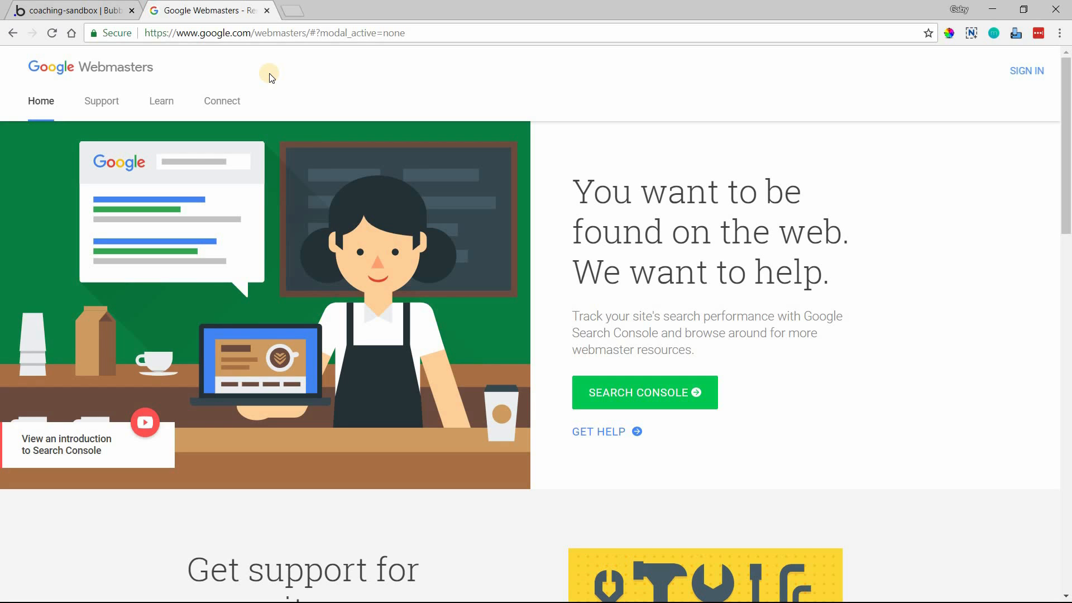
Look over the Google Webmasters home page in the new tab
click(68, 10)
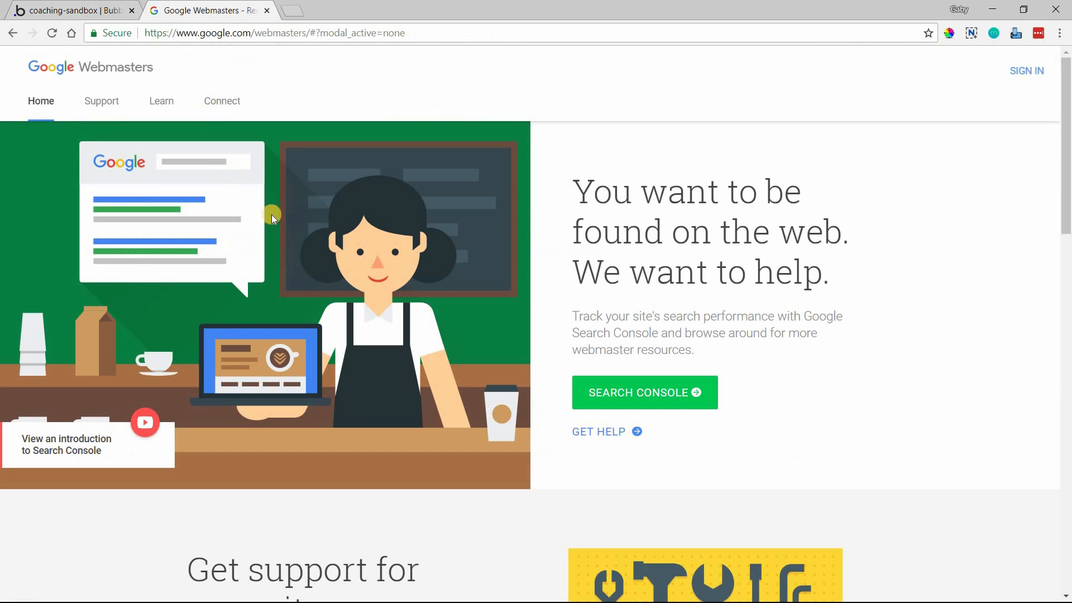
mouse_move(283, 183)
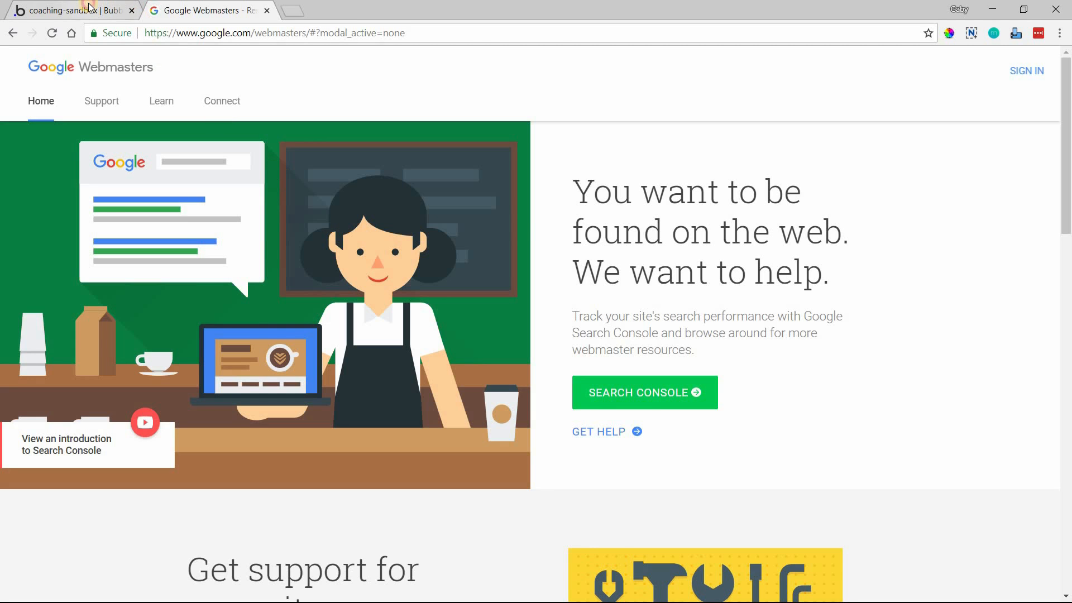
Back in the Bubble tab, select the 301 redirection From URL and To URL fields
click(68, 10)
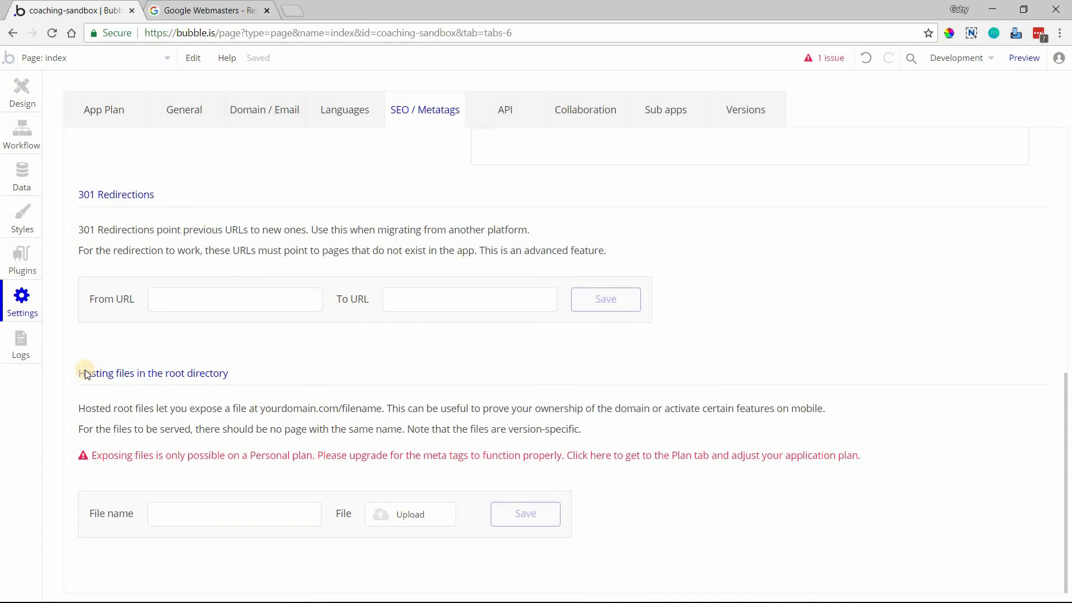
mouse_move(248, 256)
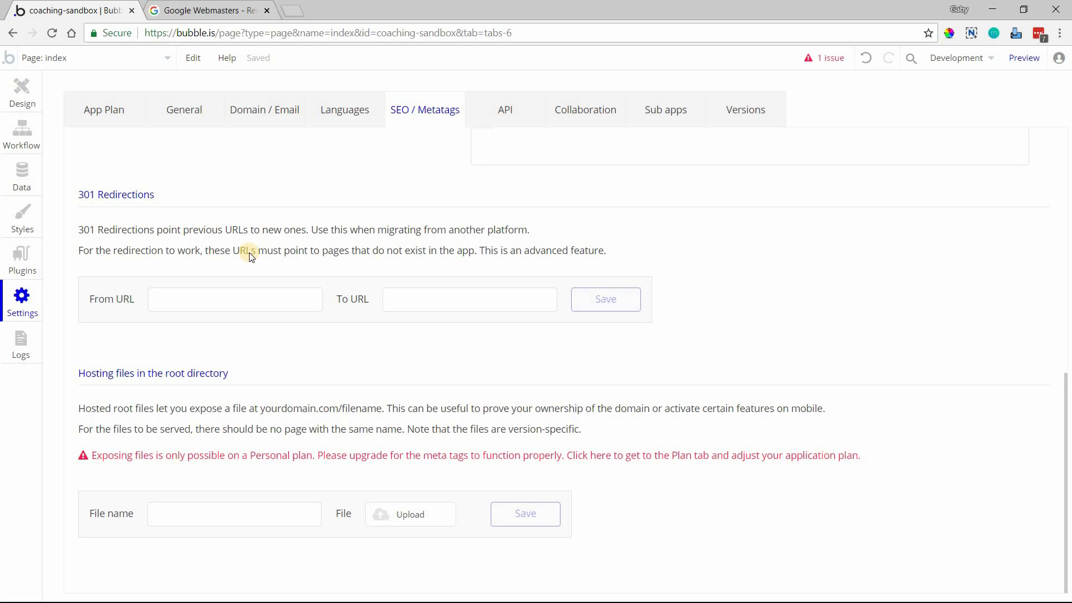
mouse_move(144, 256)
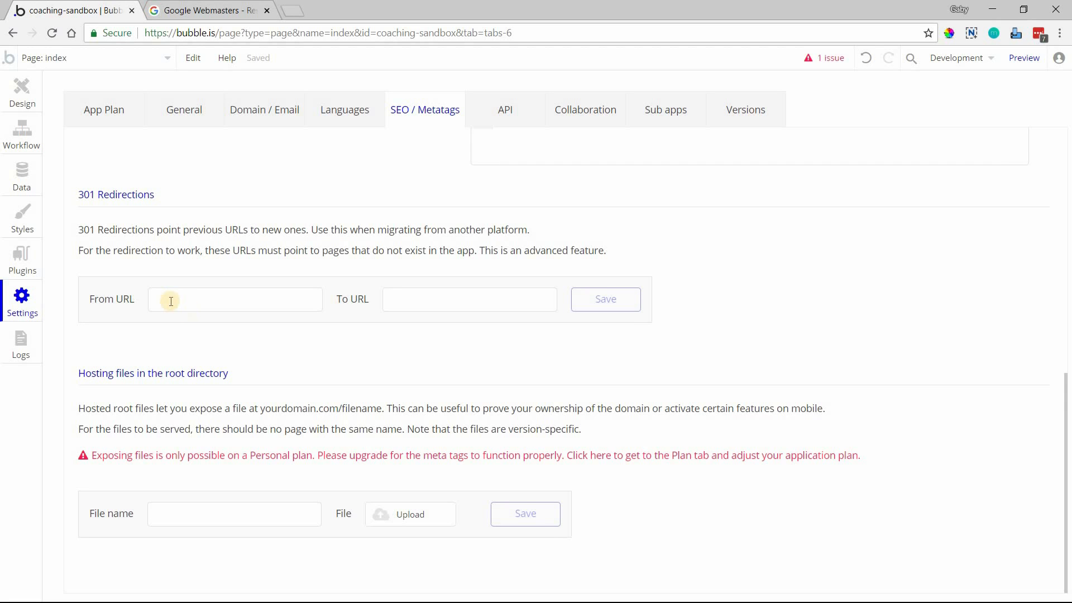
click(234, 298)
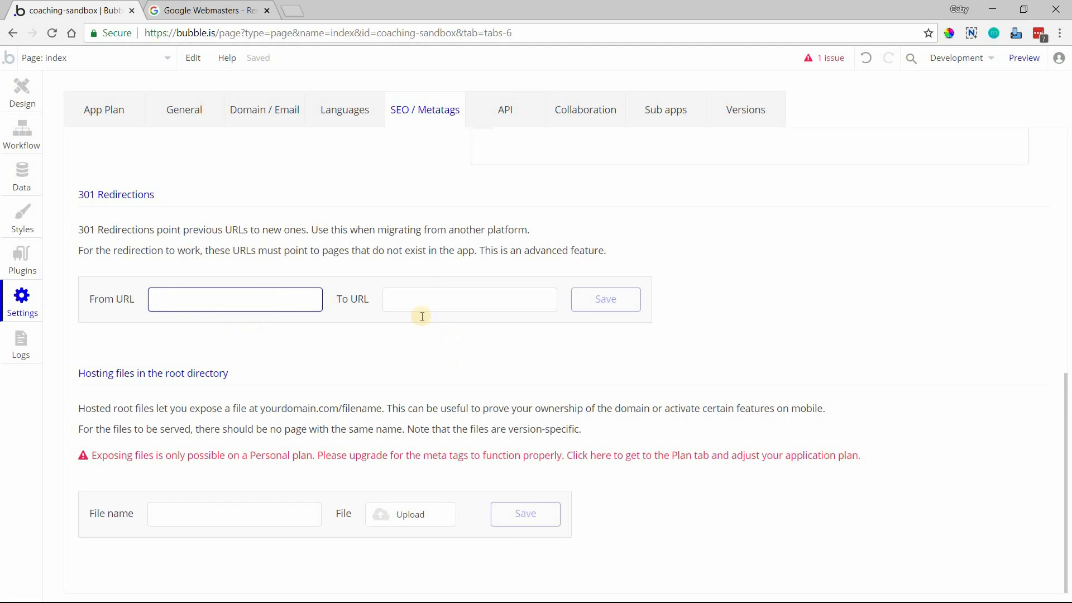
click(469, 299)
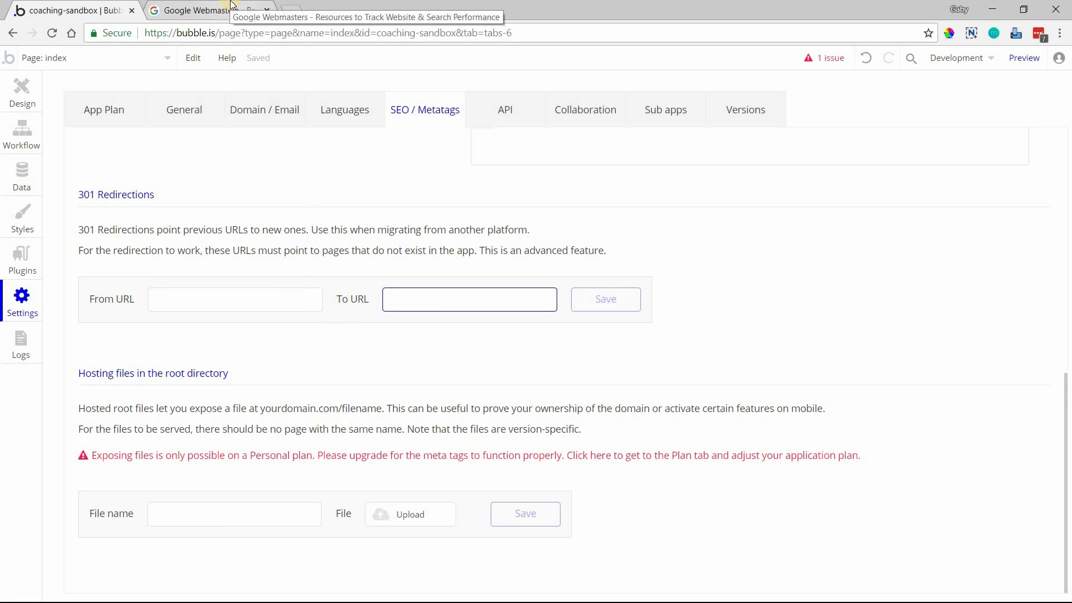
click(469, 299)
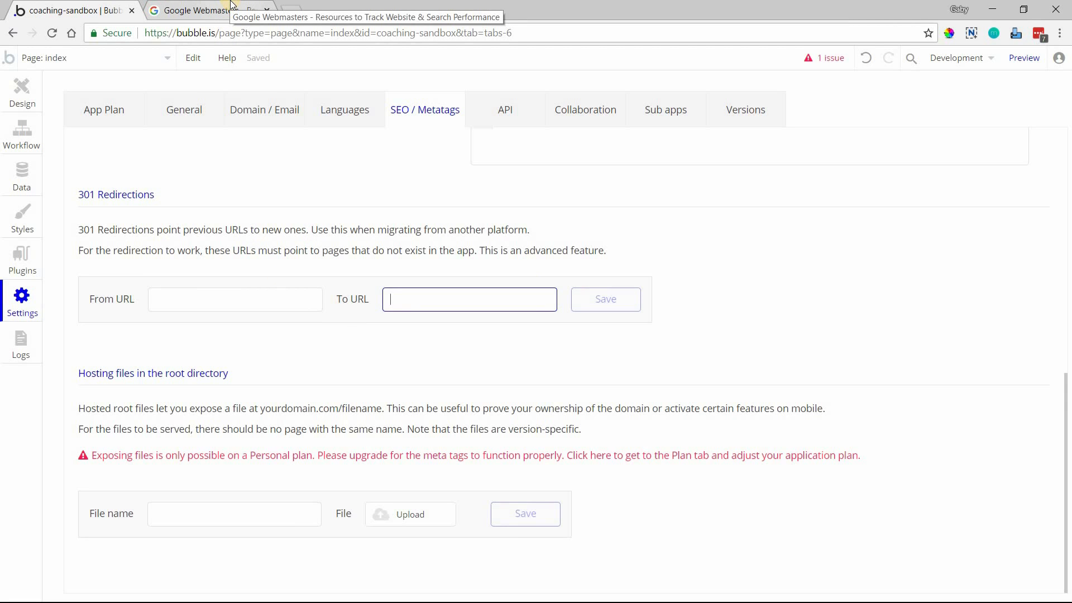
mouse_move(252, 81)
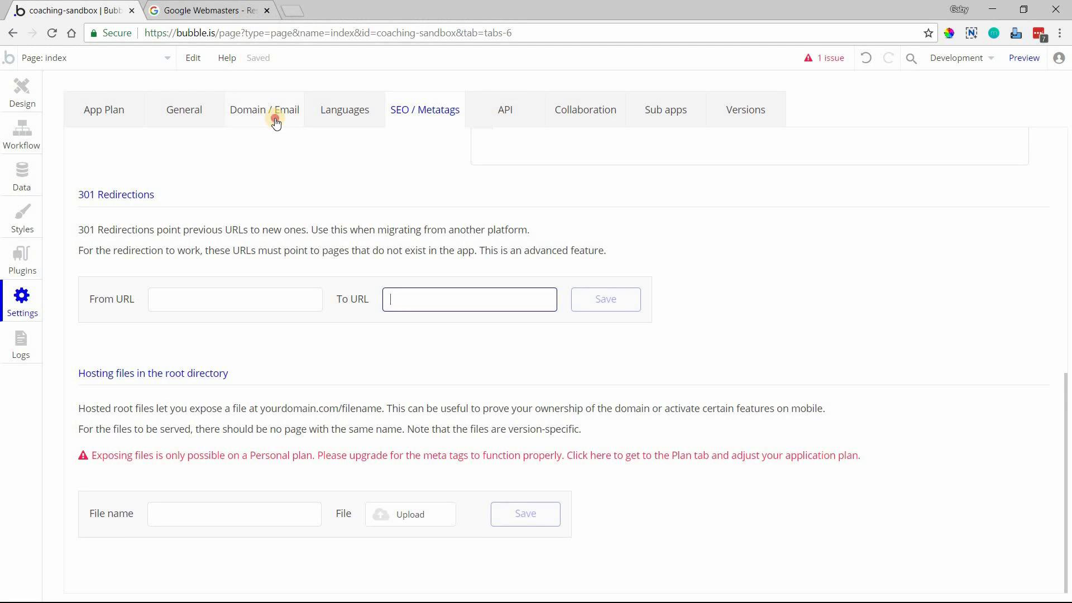
click(264, 110)
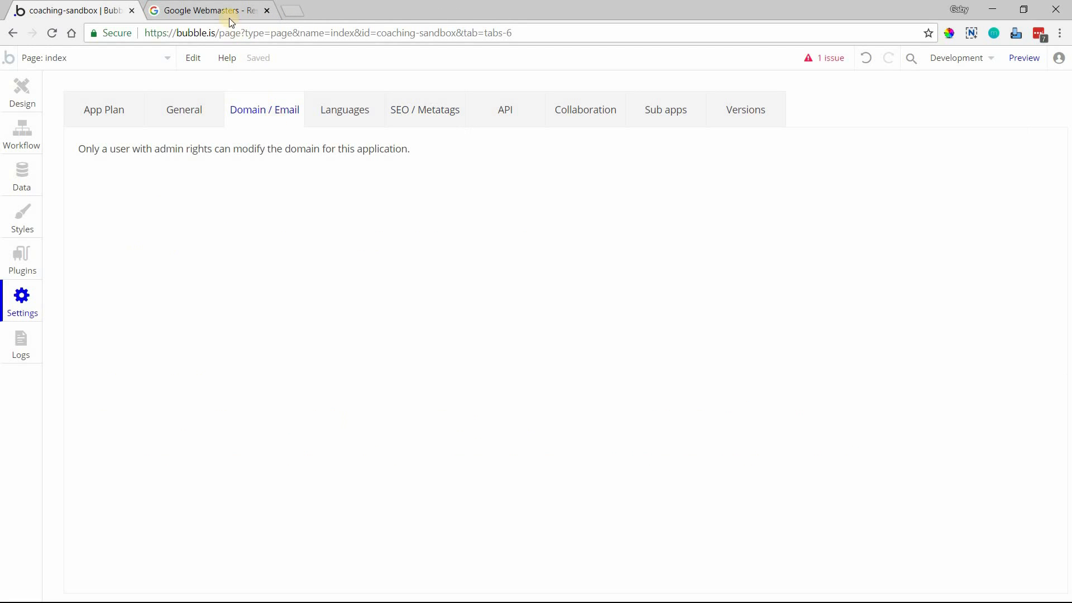
mouse_move(208, 10)
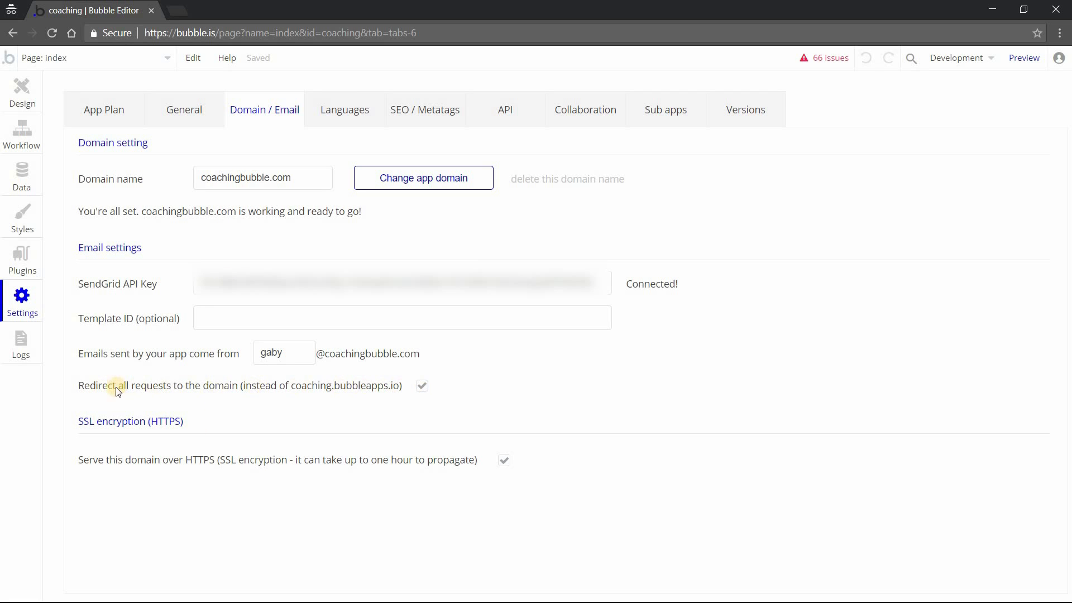
mouse_move(411, 395)
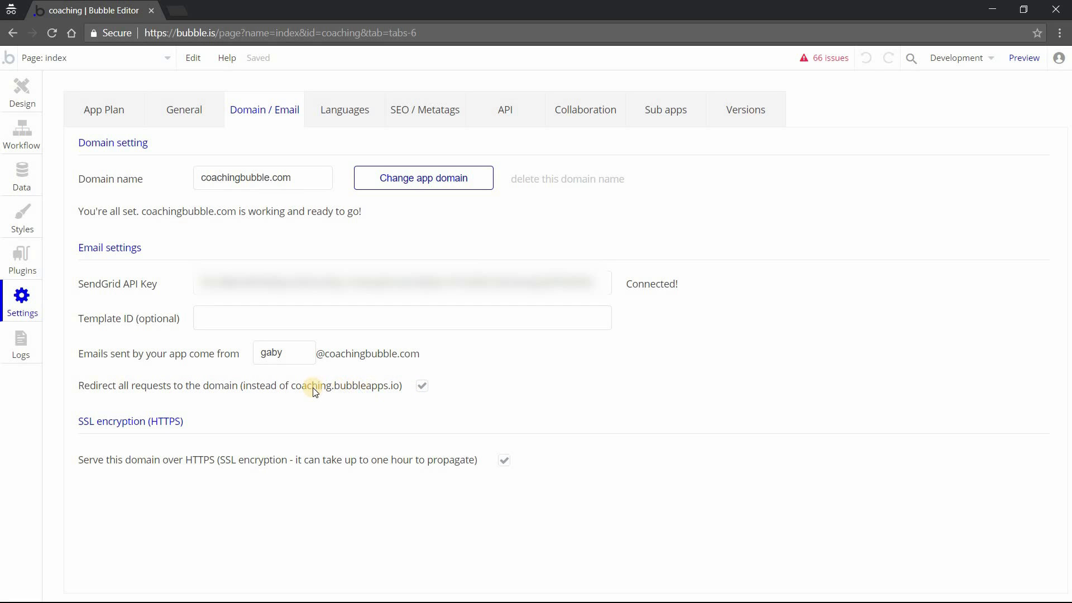
mouse_move(381, 402)
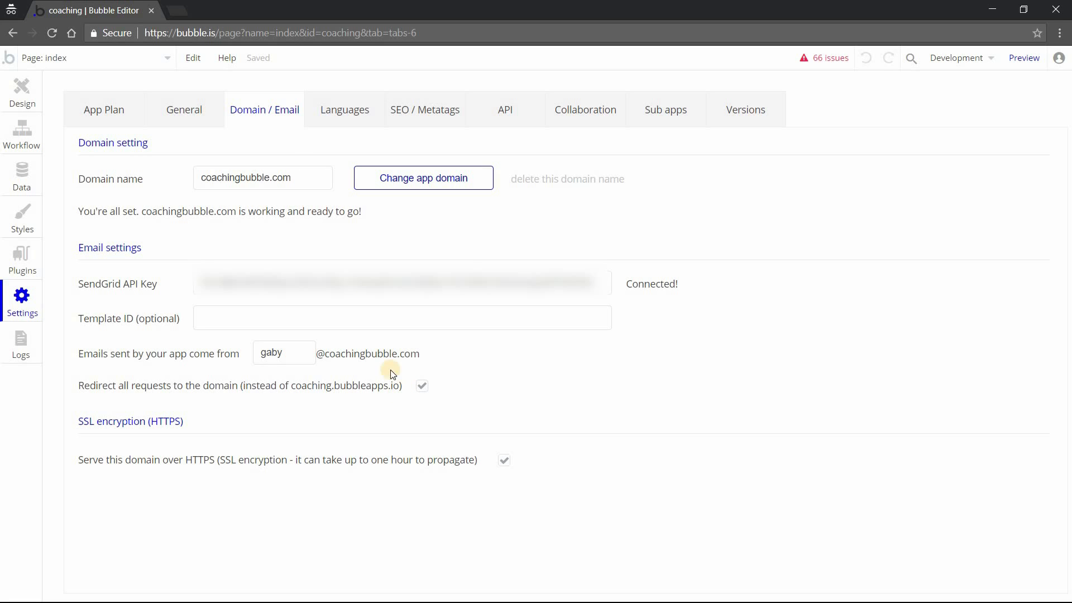
click(284, 177)
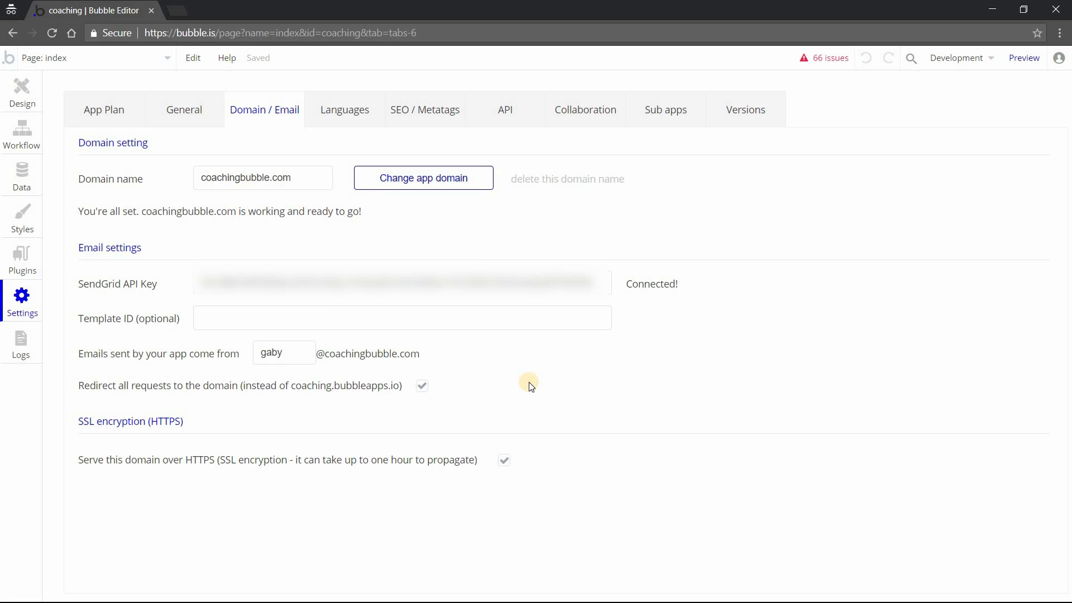
click(424, 109)
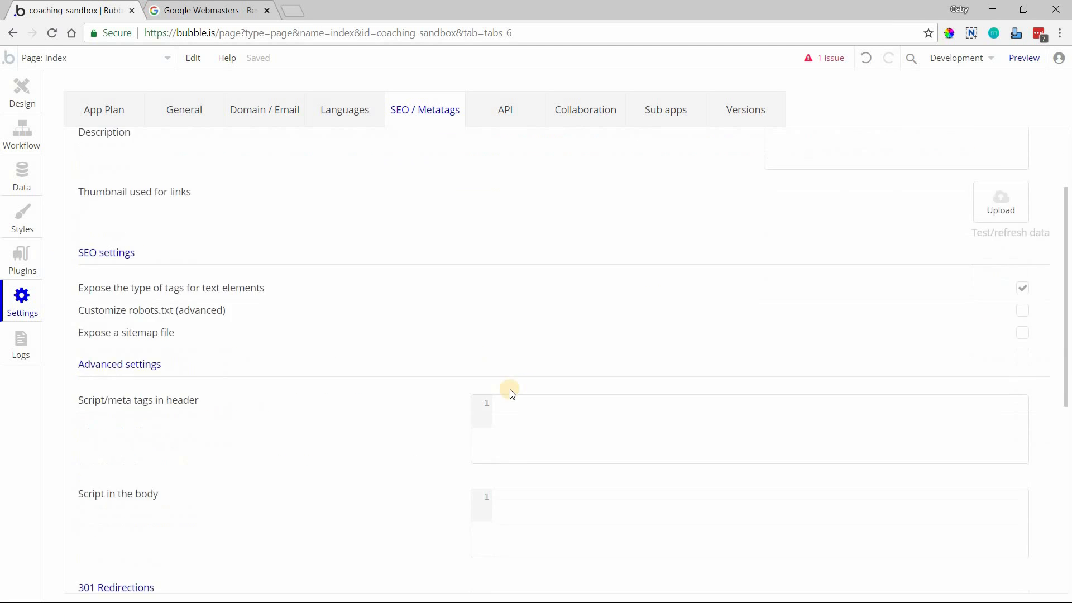
scroll(down, 3)
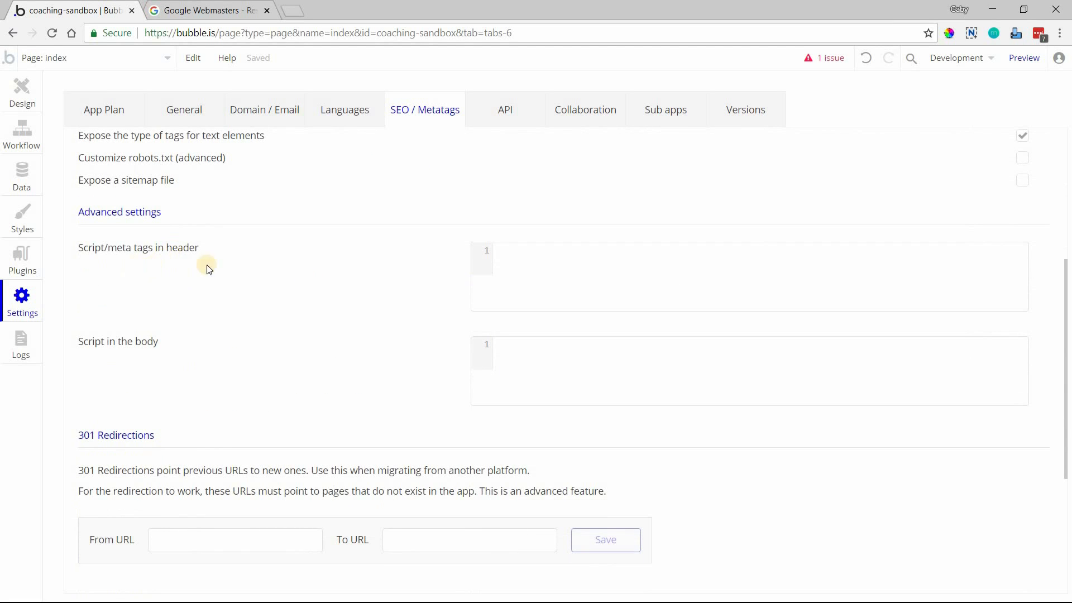
mouse_move(21, 92)
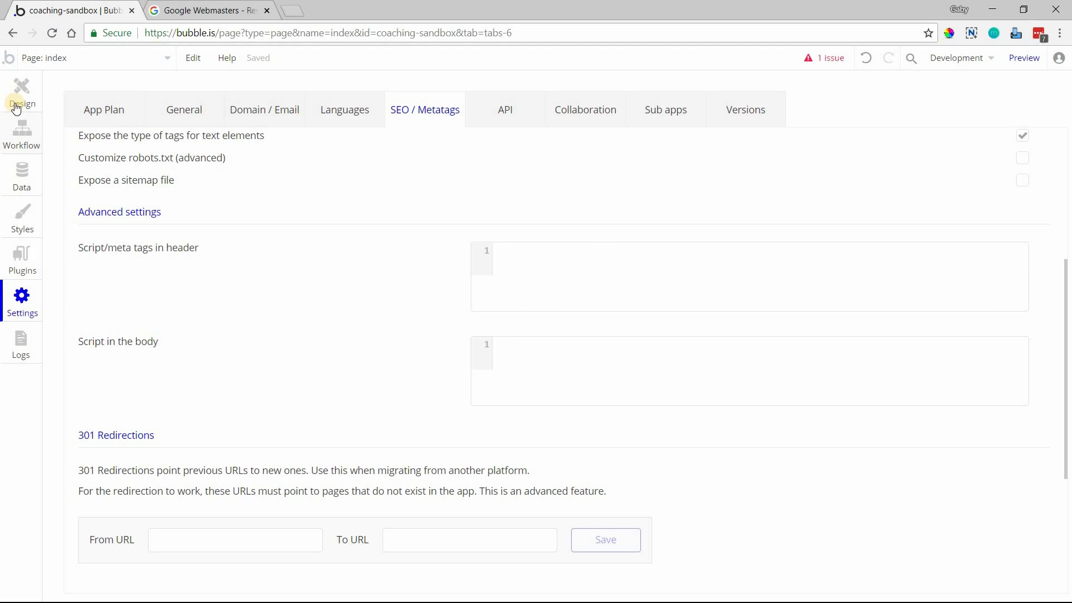
Open the index page's properties in Design and select its Description (for SEO / FB) field
click(21, 92)
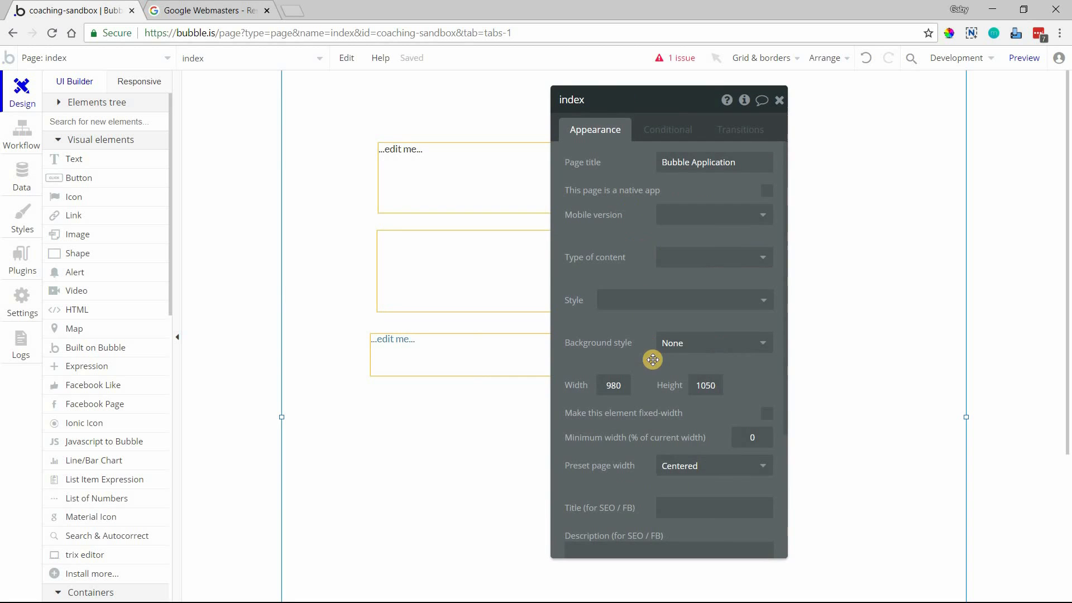
scroll(down, 3)
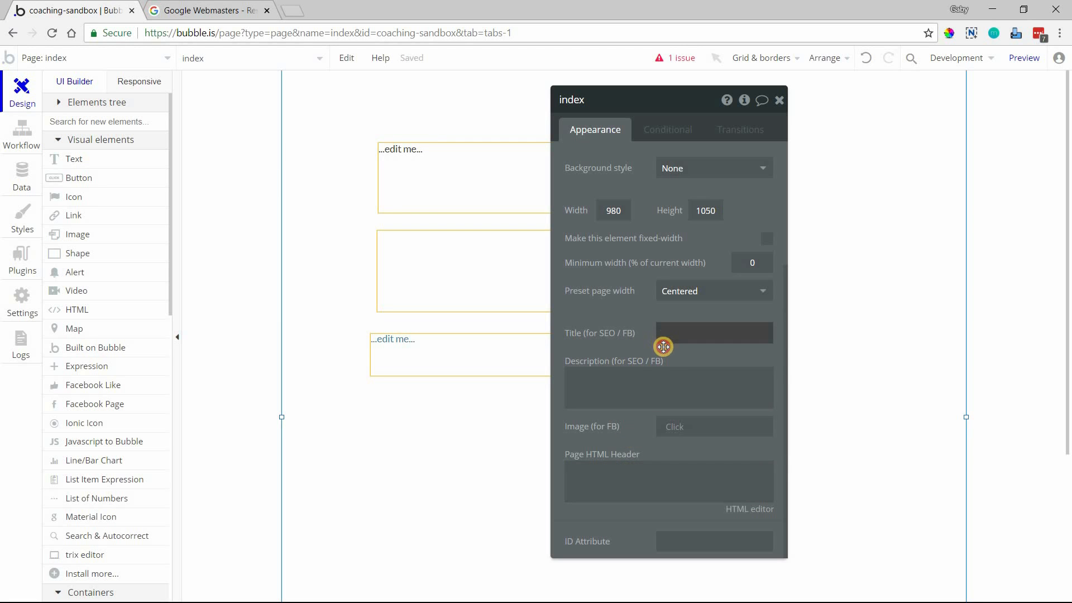
click(667, 384)
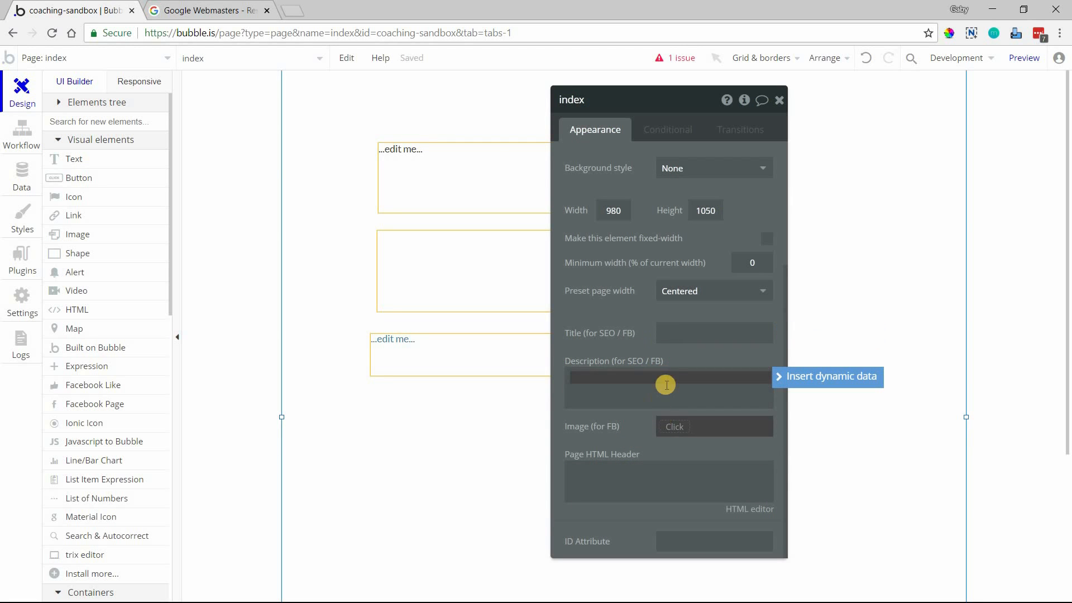